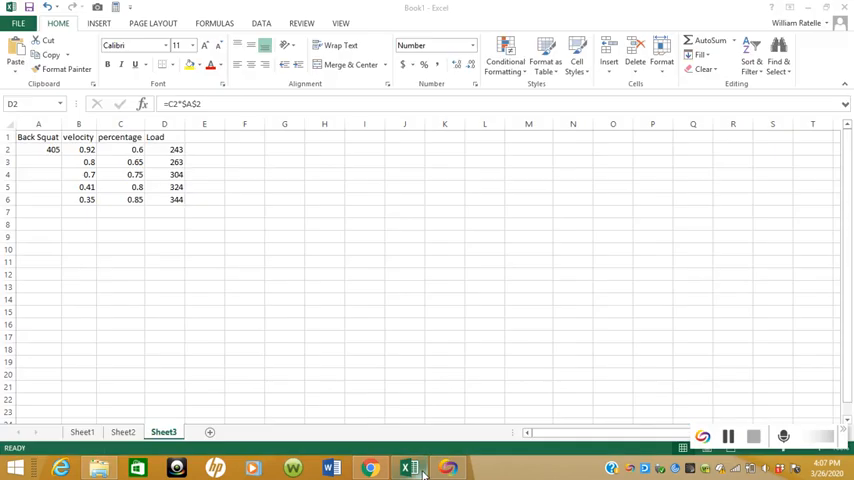
# - Review the back squat max of 405, the percentages and the load formulas in the table
pyautogui.click(164, 148)
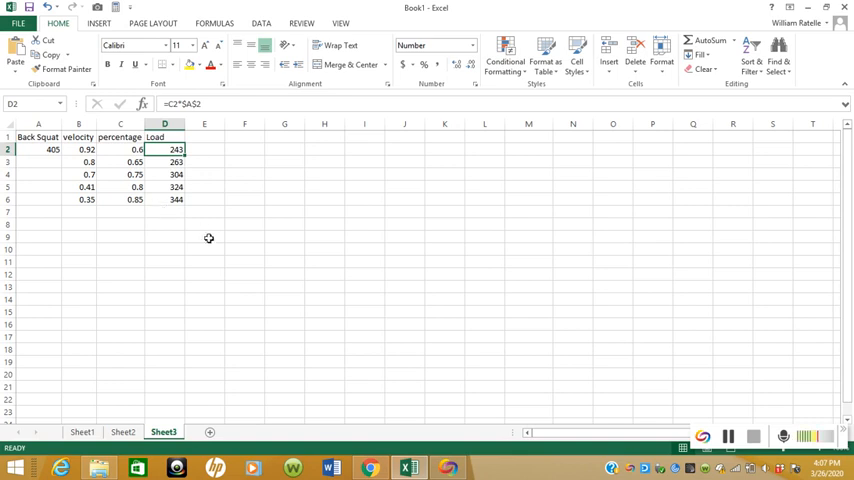
pyautogui.moveTo(152, 160)
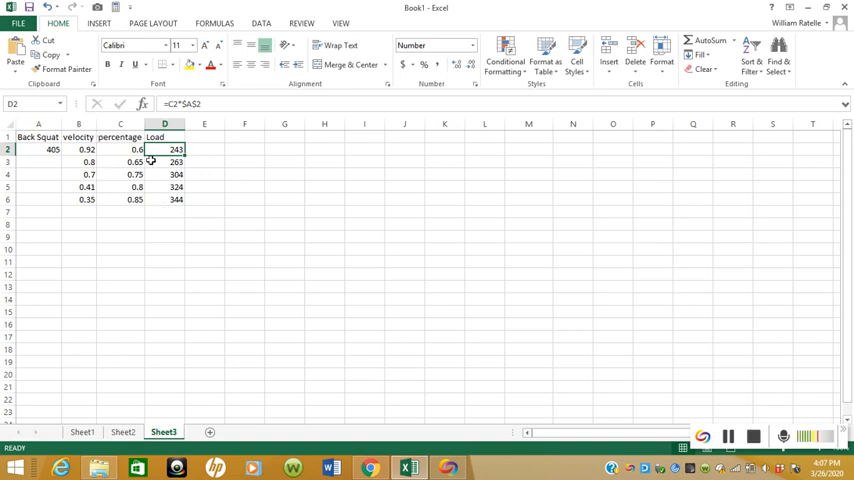
pyautogui.click(38, 136)
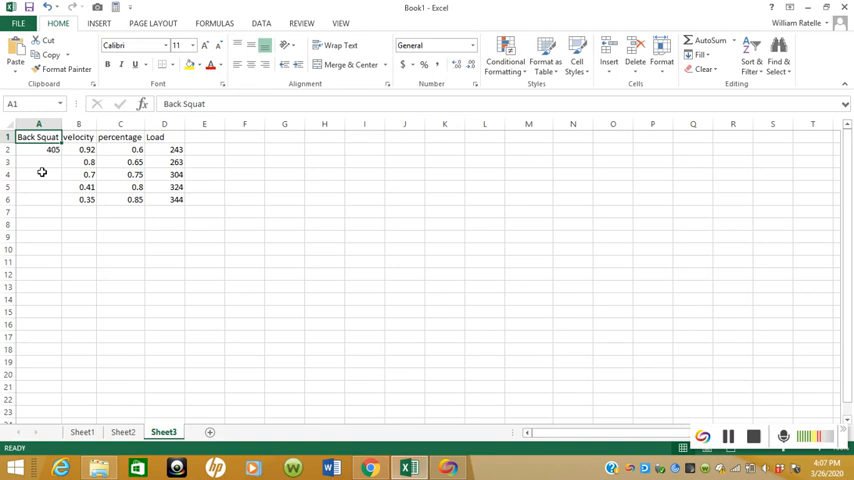
pyautogui.click(52, 148)
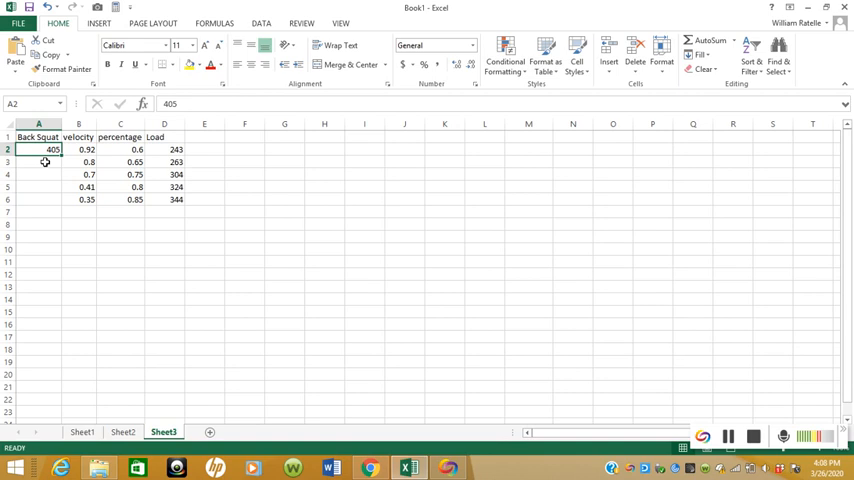
pyautogui.click(120, 148)
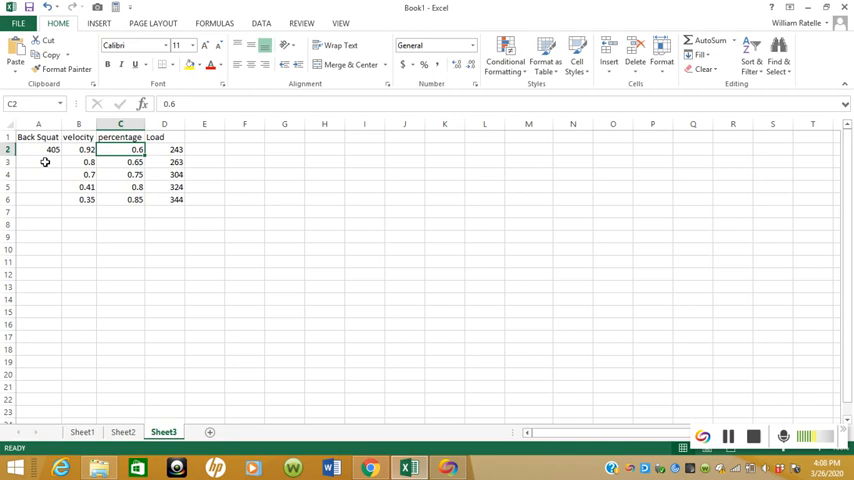
pyautogui.click(164, 148)
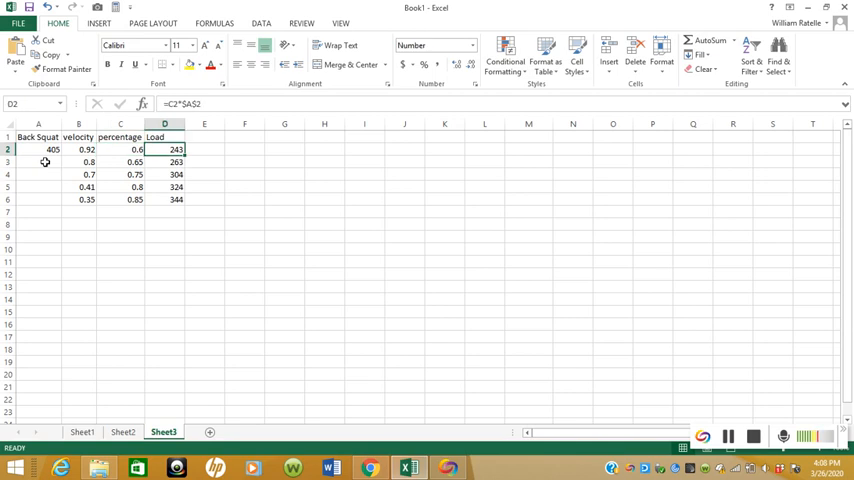
pyautogui.click(120, 148)
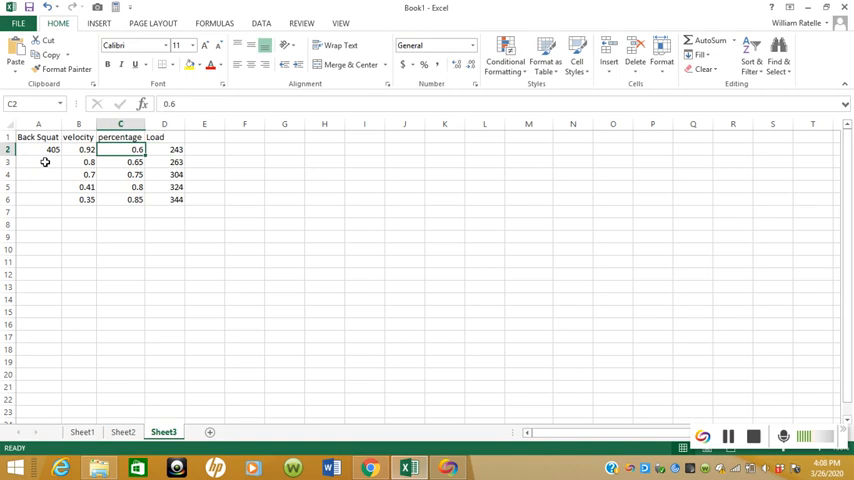
pyautogui.click(120, 160)
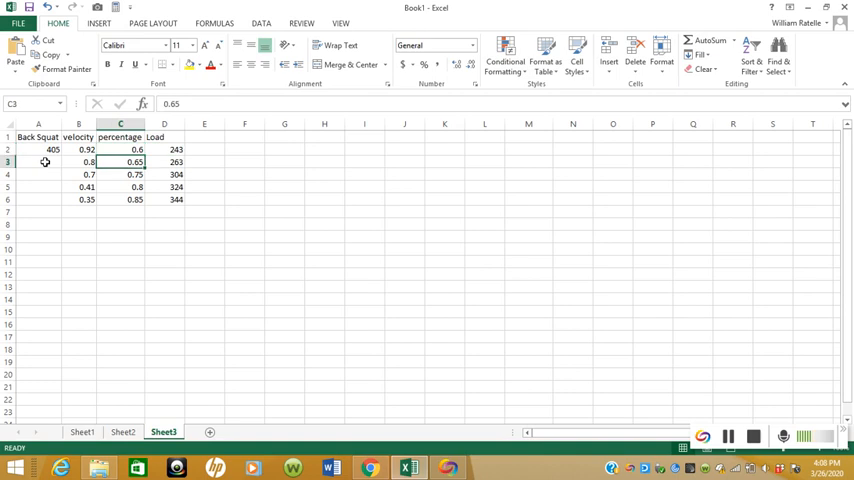
pyautogui.click(164, 162)
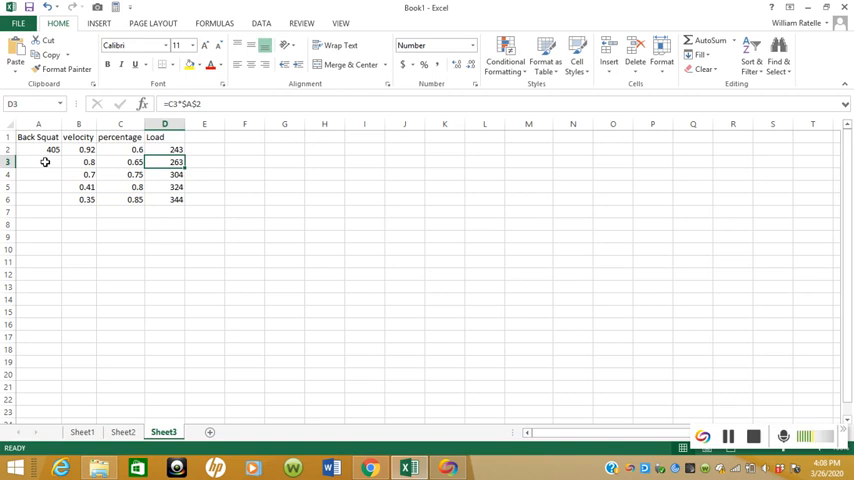
# - Check the remaining velocity and percentage values and their load formulas down the table
pyautogui.click(120, 188)
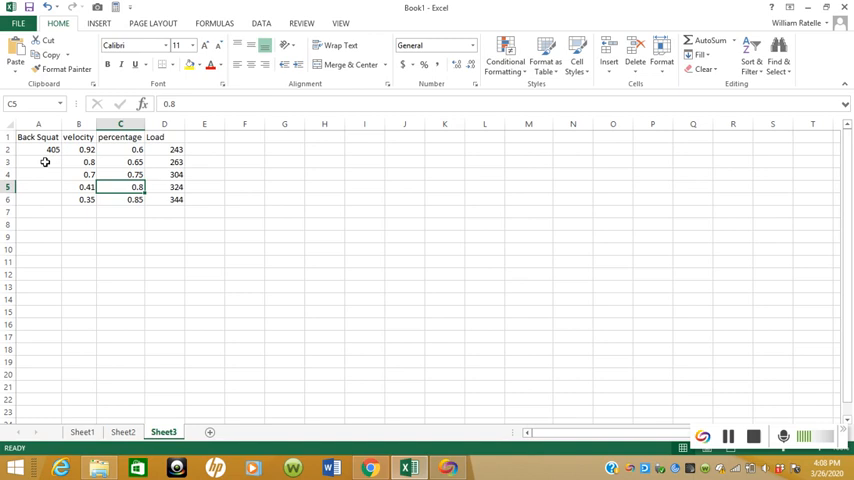
pyautogui.click(164, 200)
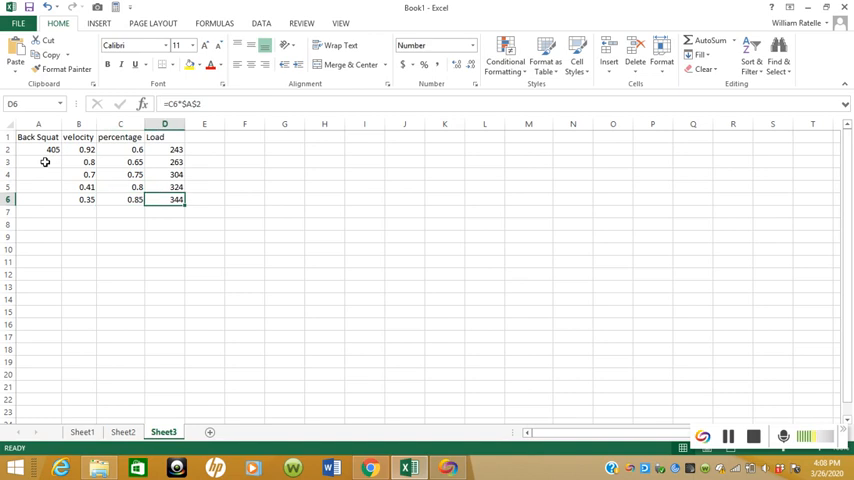
pyautogui.click(164, 188)
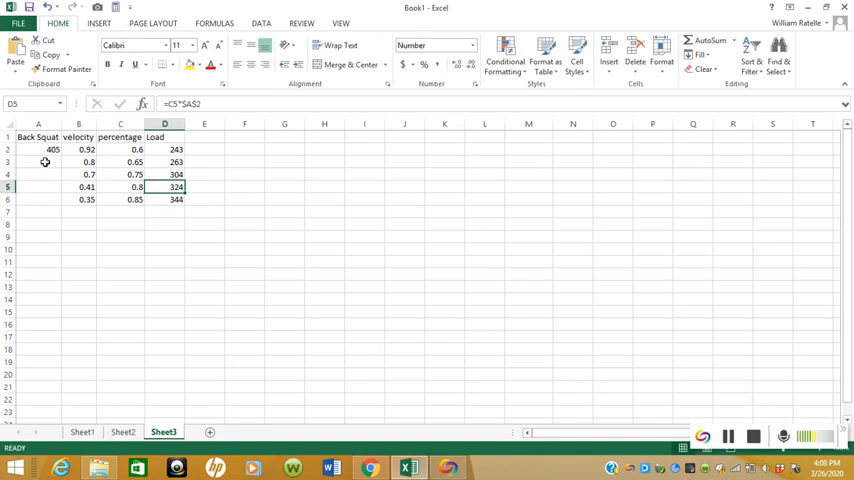
pyautogui.click(120, 188)
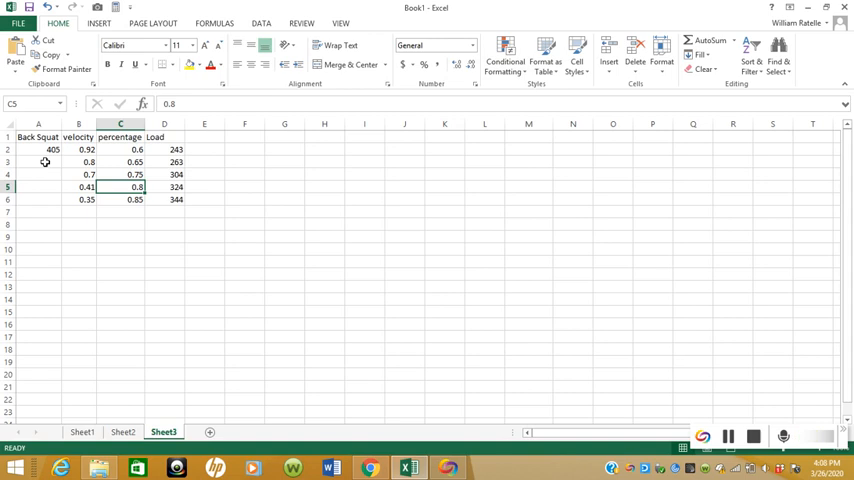
pyautogui.click(120, 148)
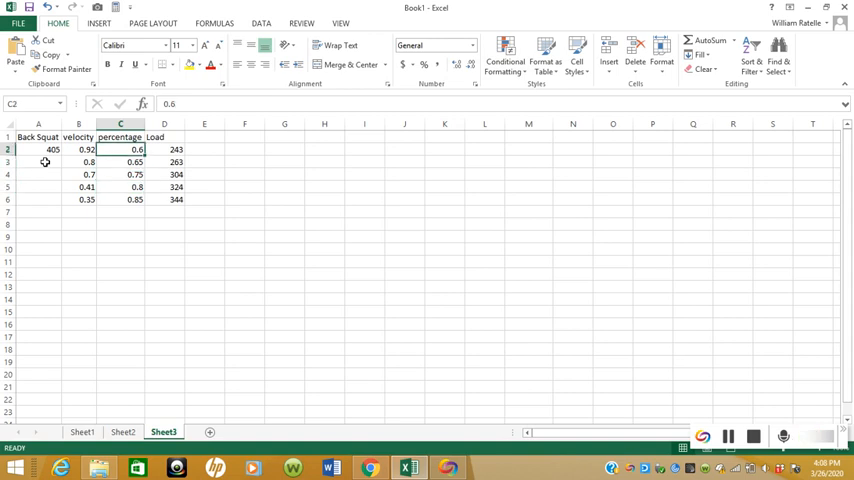
pyautogui.click(78, 148)
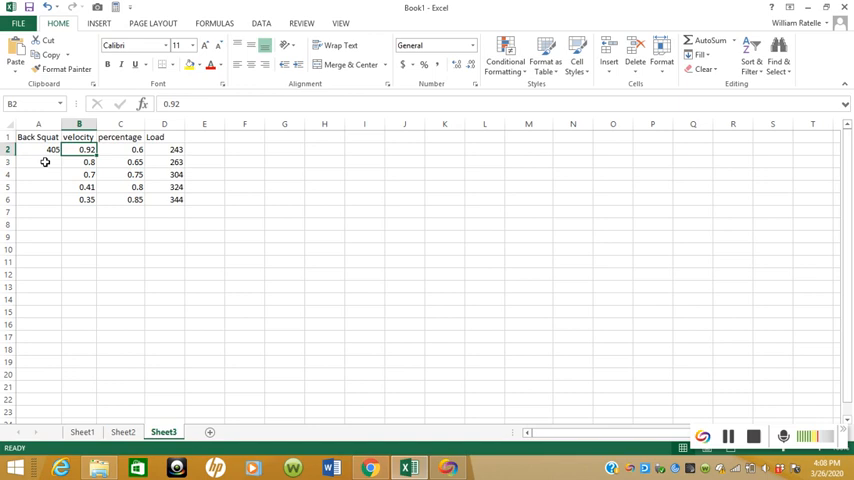
pyautogui.click(88, 162)
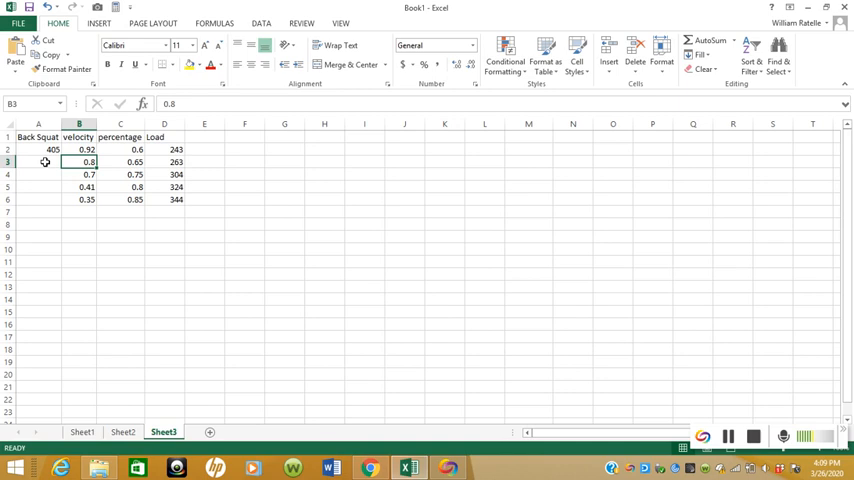
pyautogui.click(120, 174)
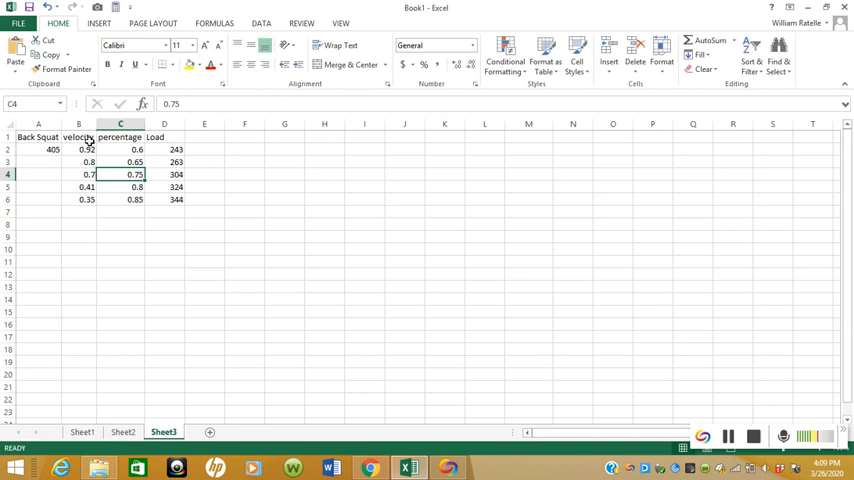
# - Insert an X Y Scatter chart of the velocity and percentage data in B1:C6
pyautogui.moveTo(78, 136); pyautogui.dragTo(120, 136)
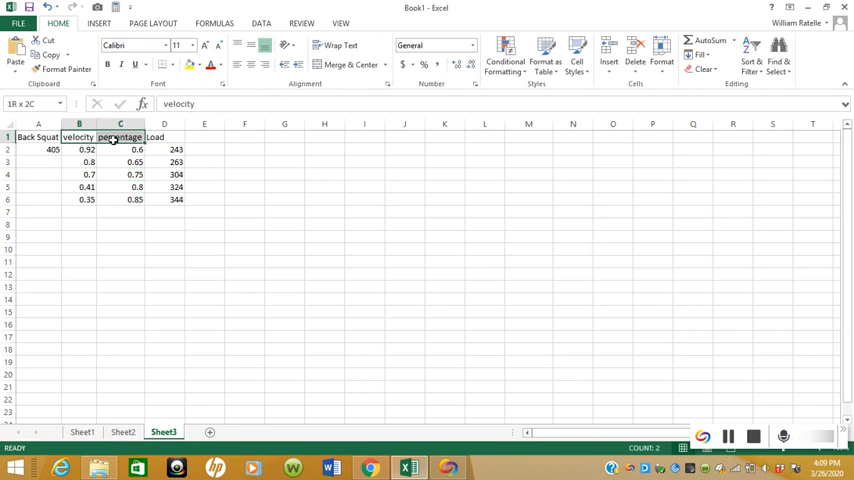
pyautogui.moveTo(80, 136); pyautogui.dragTo(120, 160)
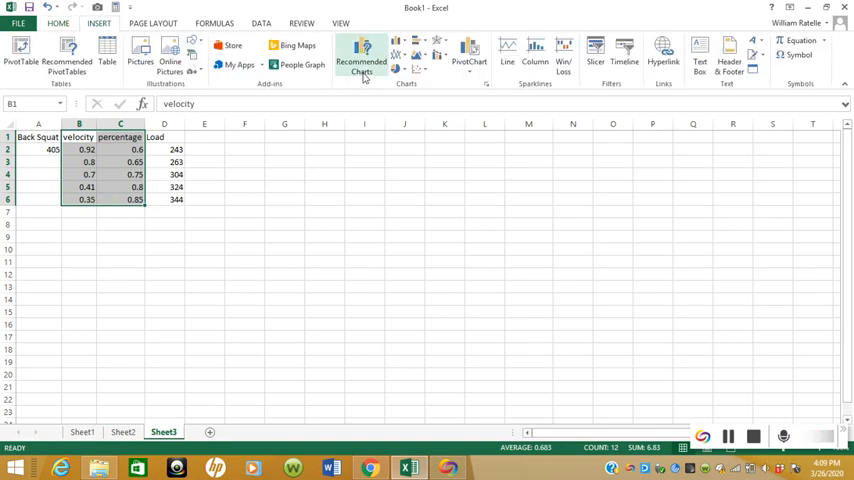
pyautogui.click(360, 62)
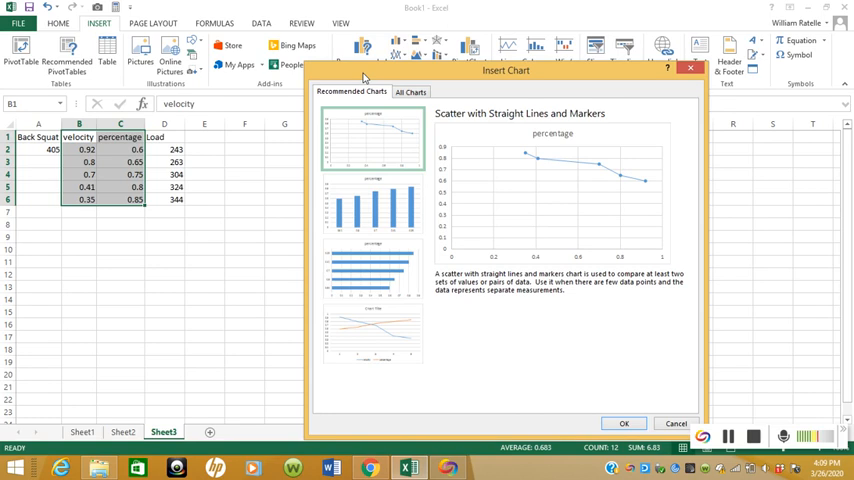
pyautogui.click(410, 92)
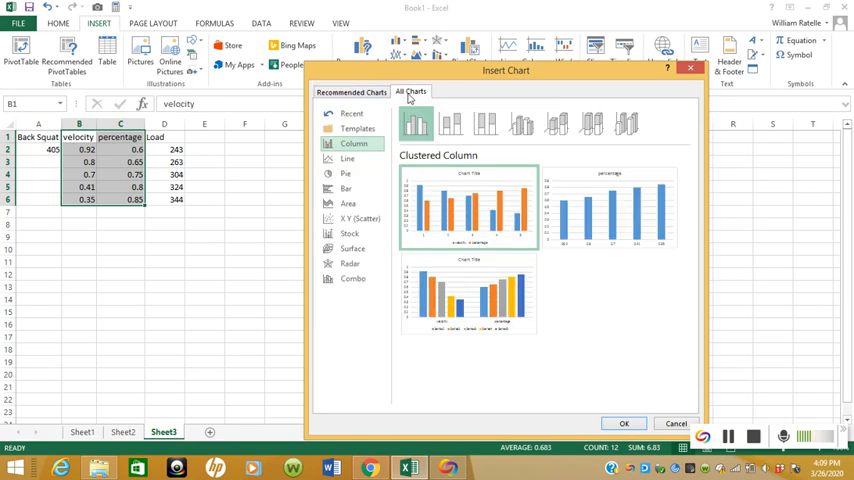
pyautogui.click(360, 218)
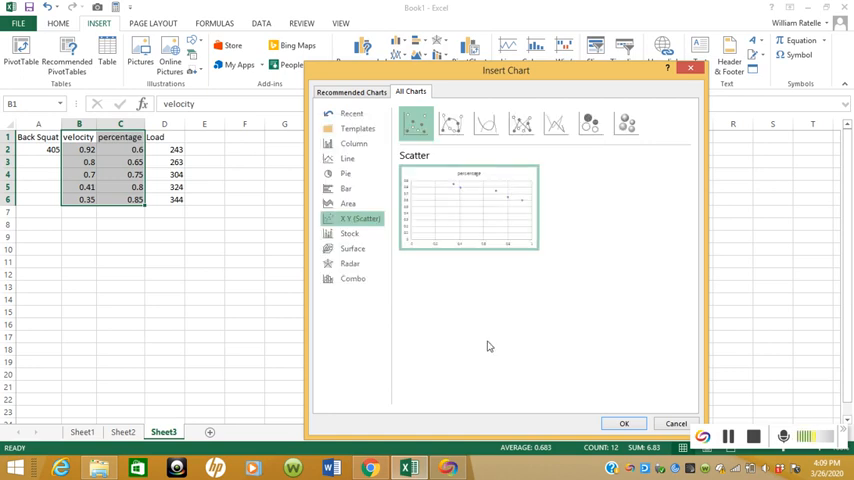
pyautogui.click(624, 424)
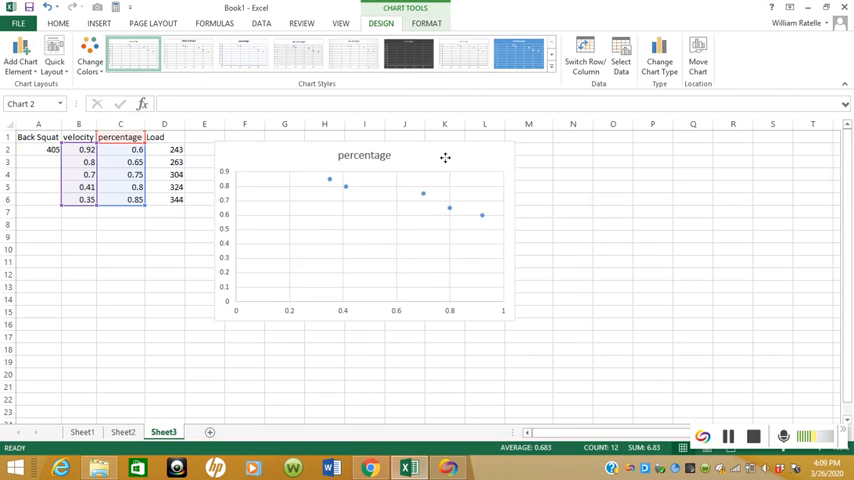
# - Select the chart's vertical percentage axis and bring up its formatting options
pyautogui.click(364, 230)
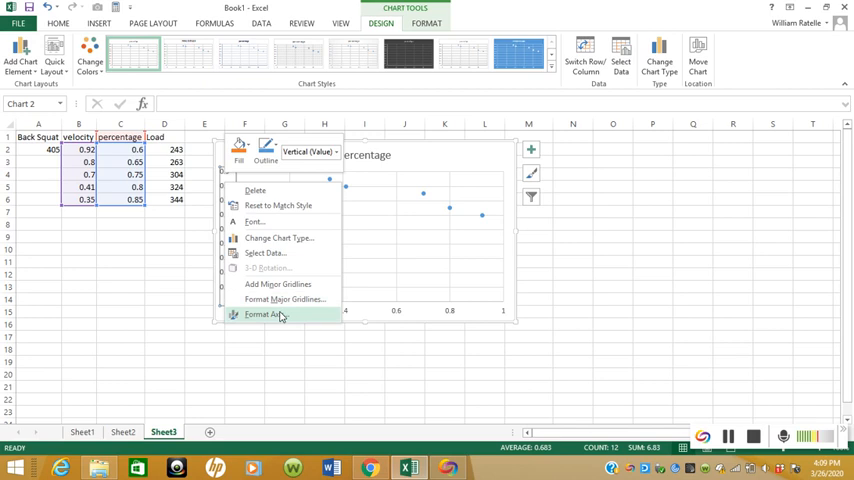
pyautogui.click(264, 316)
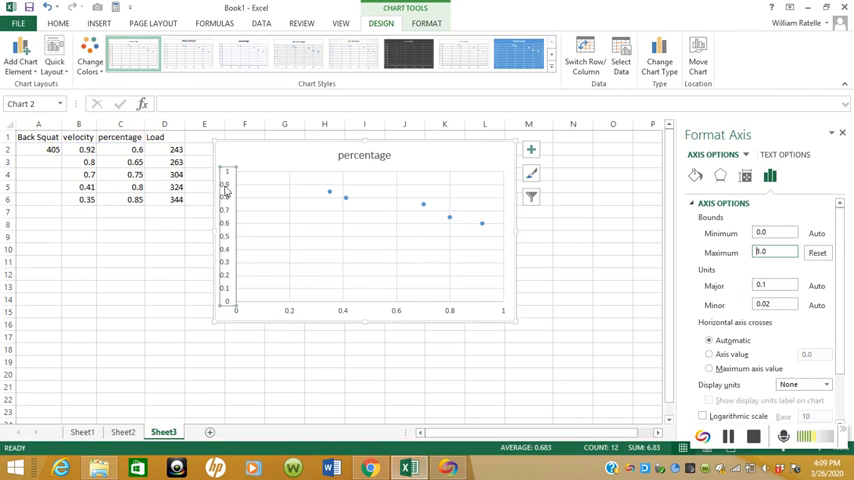
pyautogui.moveTo(228, 180)
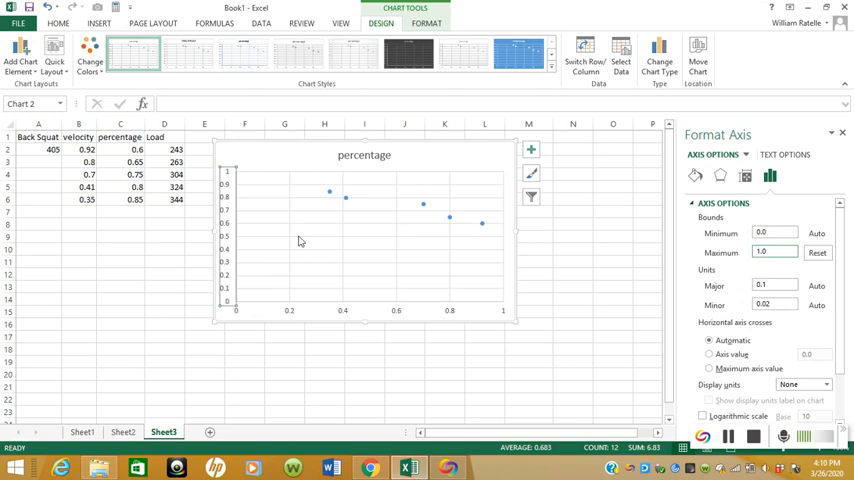
pyautogui.moveTo(332, 196)
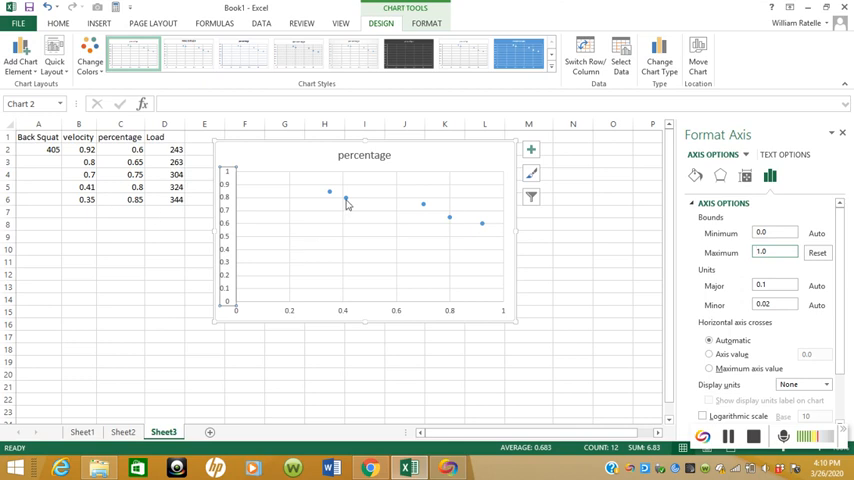
pyautogui.moveTo(344, 202)
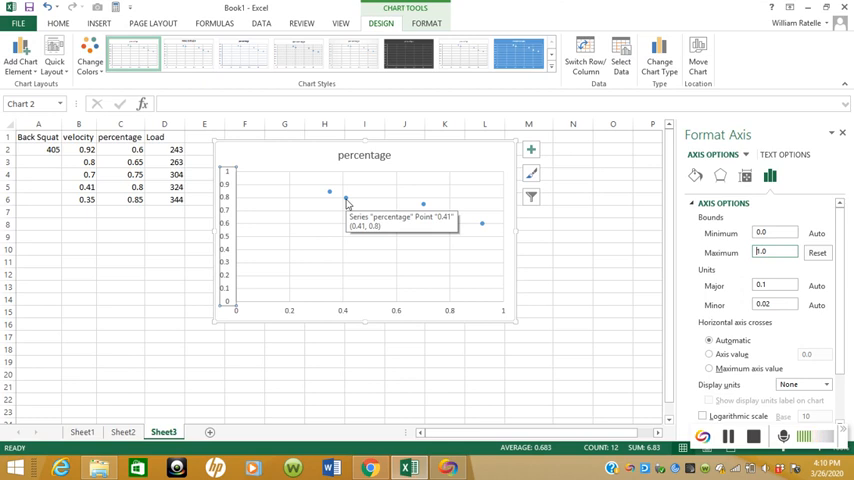
pyautogui.moveTo(108, 190)
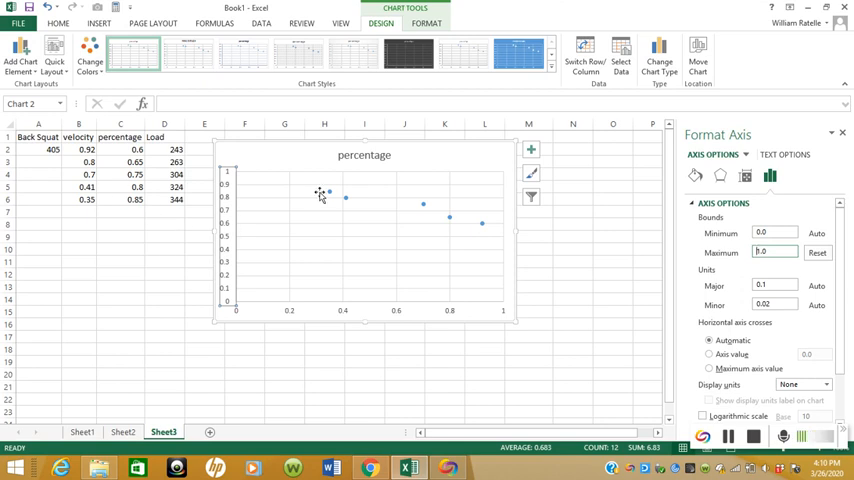
pyautogui.moveTo(348, 196)
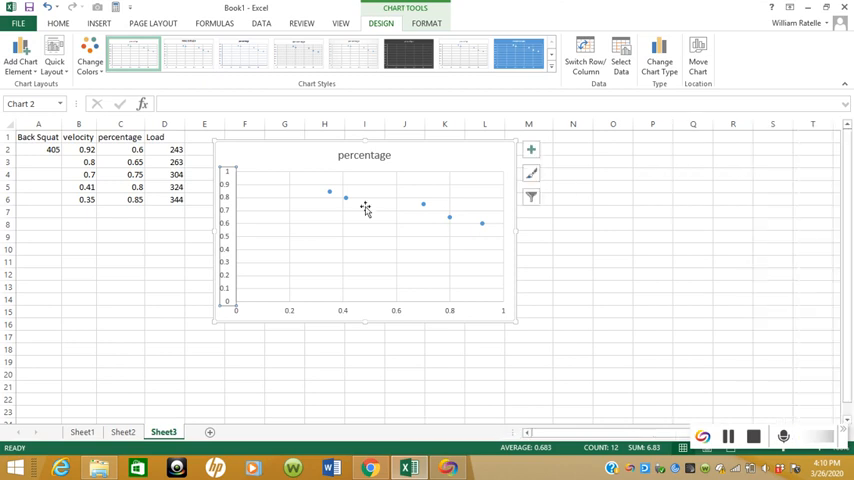
# - Add a linear trendline to the data points and display its equation on the chart
pyautogui.rightClick(346, 196)
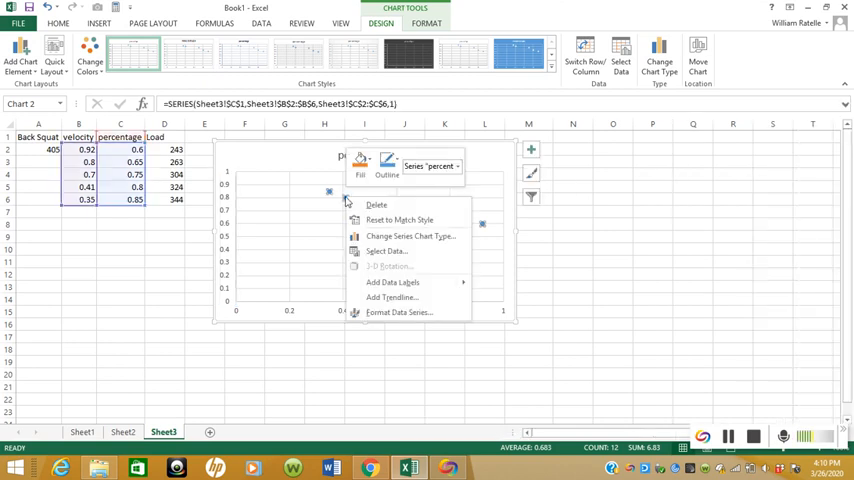
pyautogui.moveTo(392, 282)
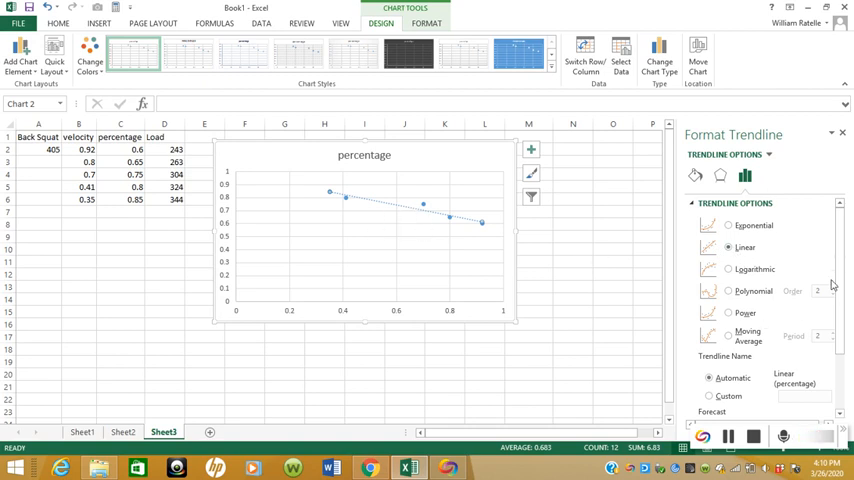
pyautogui.scroll(-3)
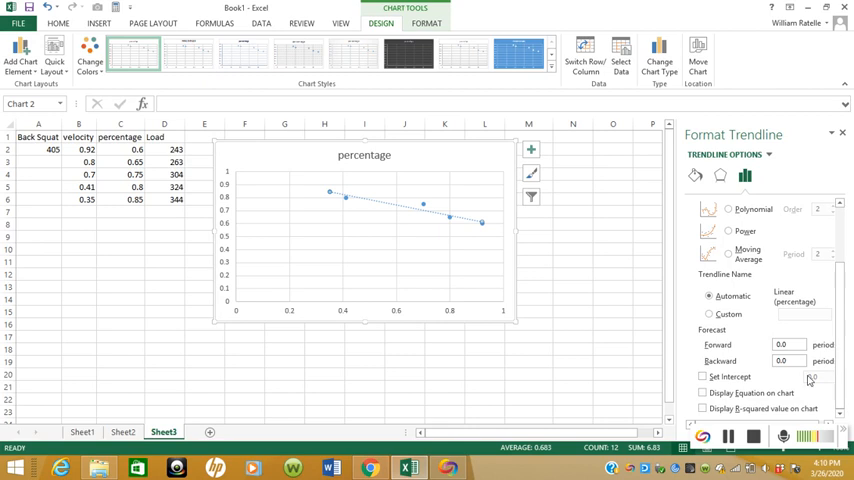
pyautogui.click(704, 392)
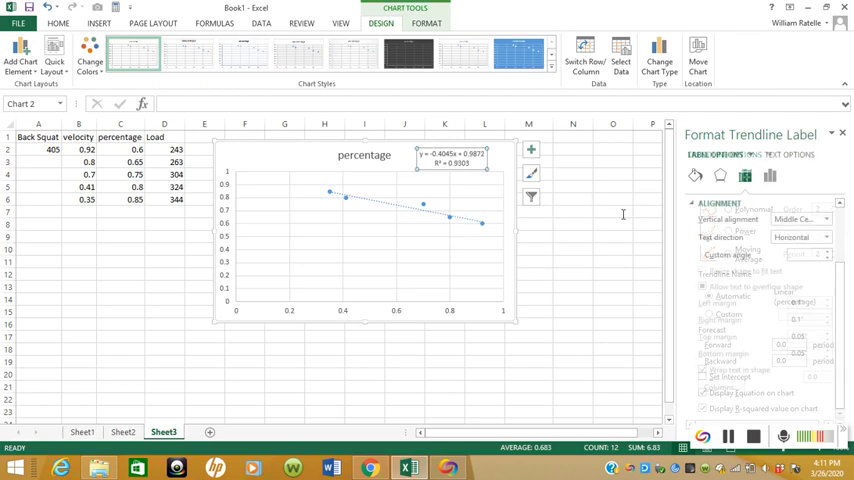
pyautogui.click(840, 132)
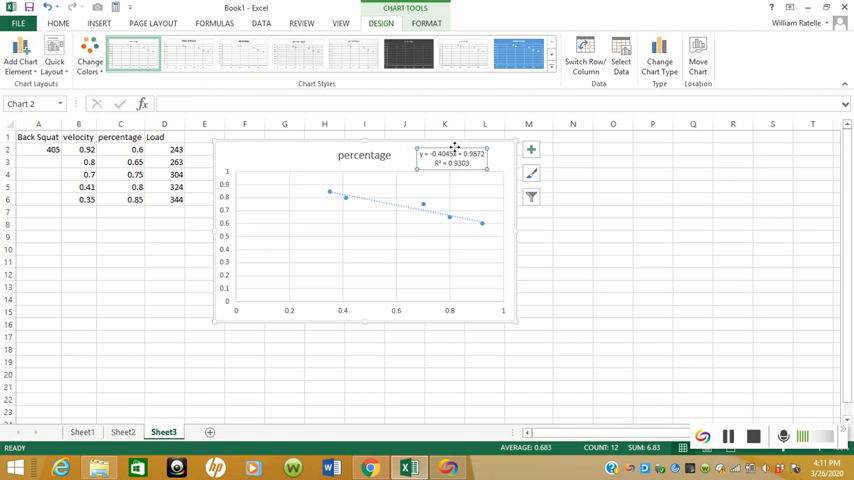
pyautogui.moveTo(456, 150)
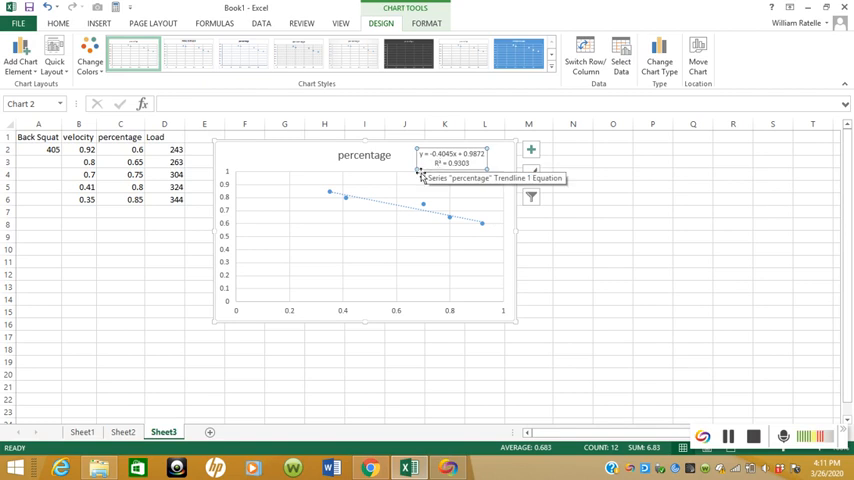
pyautogui.moveTo(420, 176)
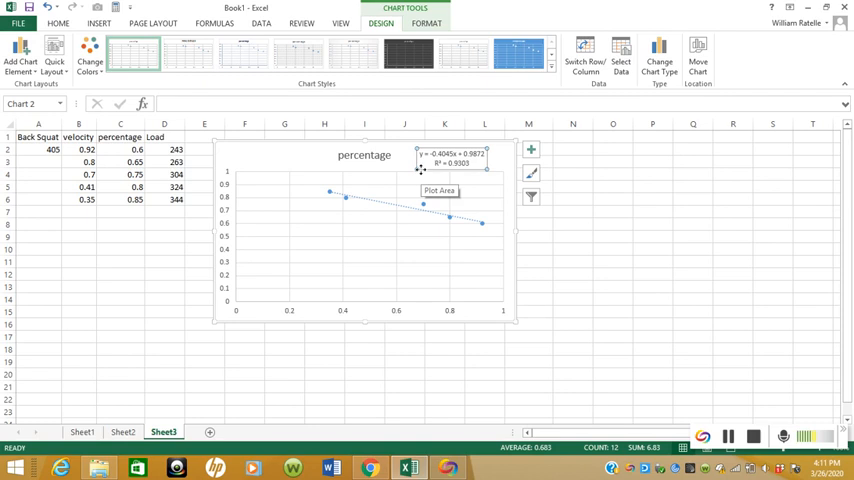
pyautogui.moveTo(556, 196)
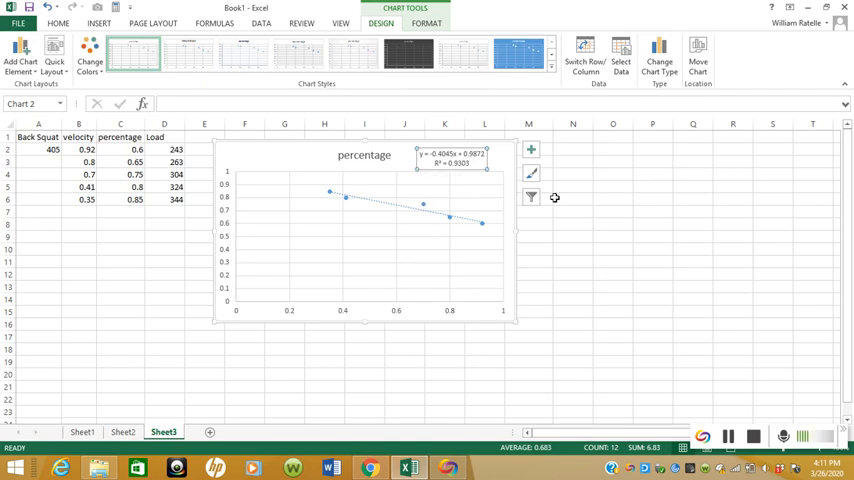
pyautogui.click(572, 172)
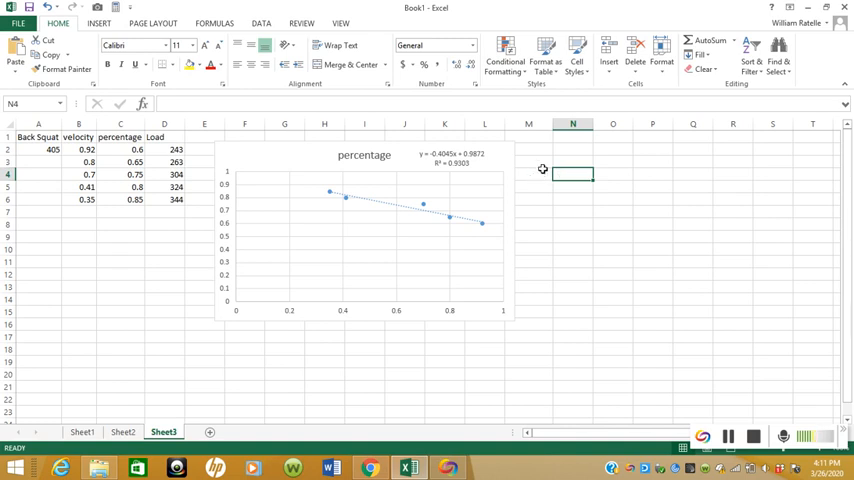
pyautogui.moveTo(476, 158)
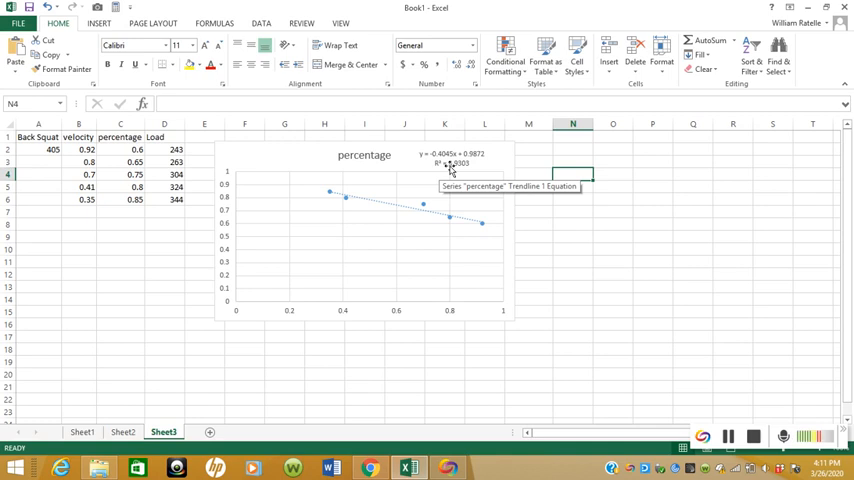
pyautogui.moveTo(412, 216)
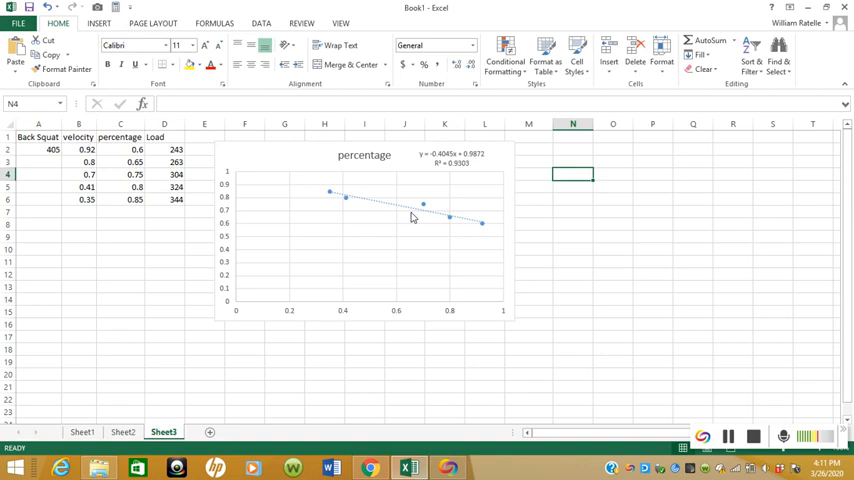
pyautogui.moveTo(460, 184)
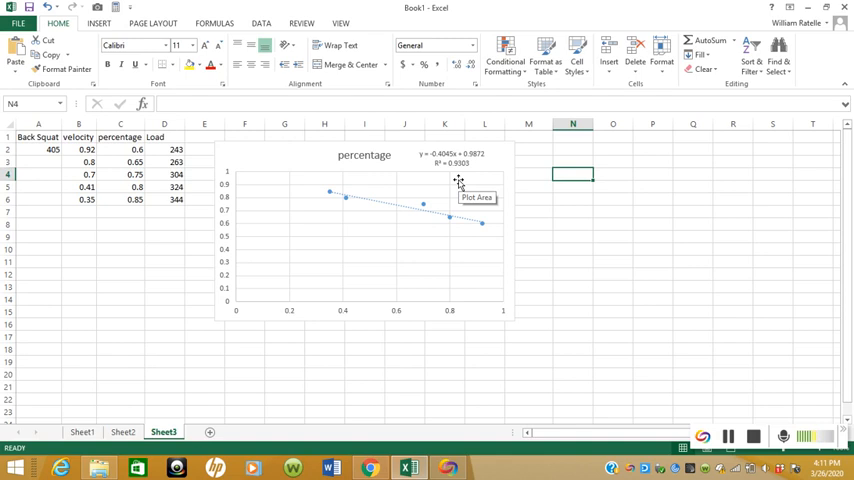
pyautogui.moveTo(432, 176)
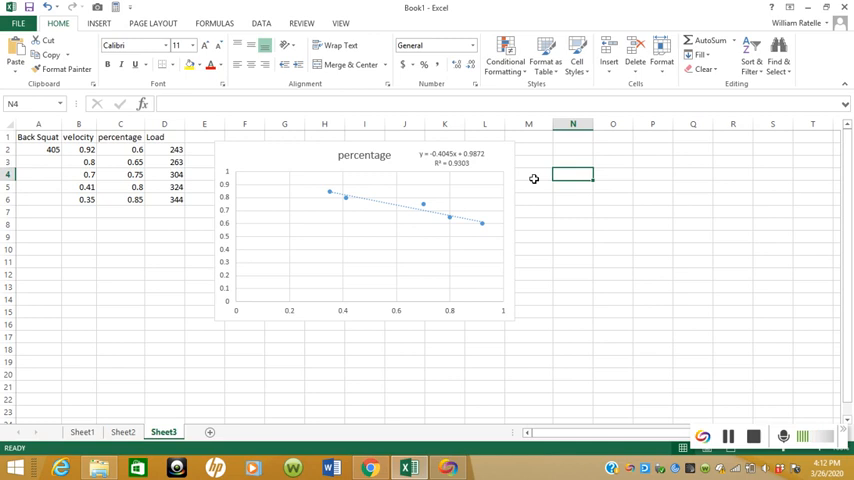
pyautogui.click(528, 176)
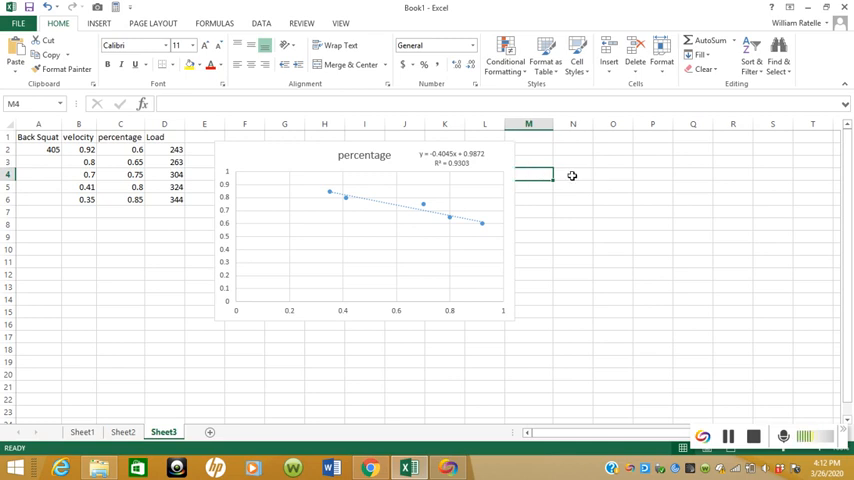
# - Enter the labels m and b in two cells to the right of the chart
pyautogui.click(572, 174)
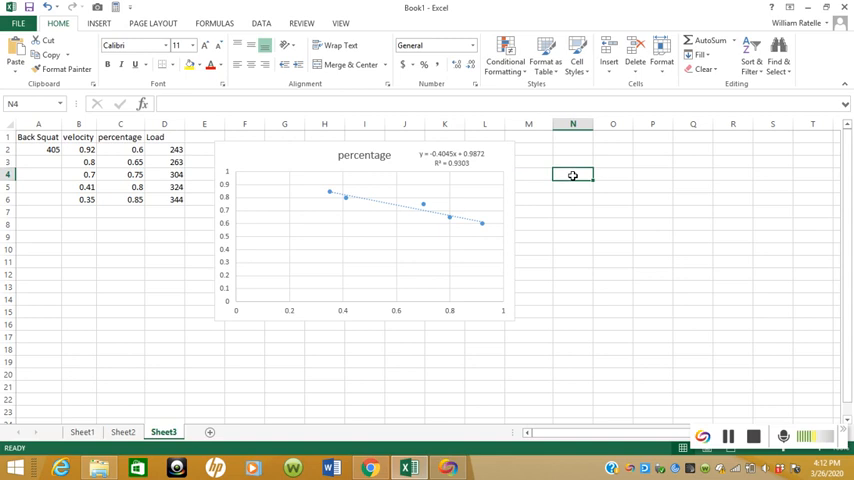
pyautogui.write('m')
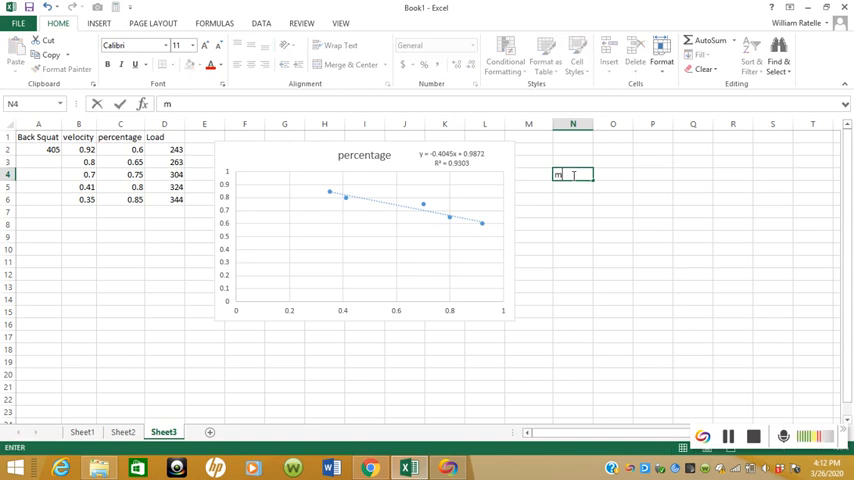
pyautogui.press('Return')
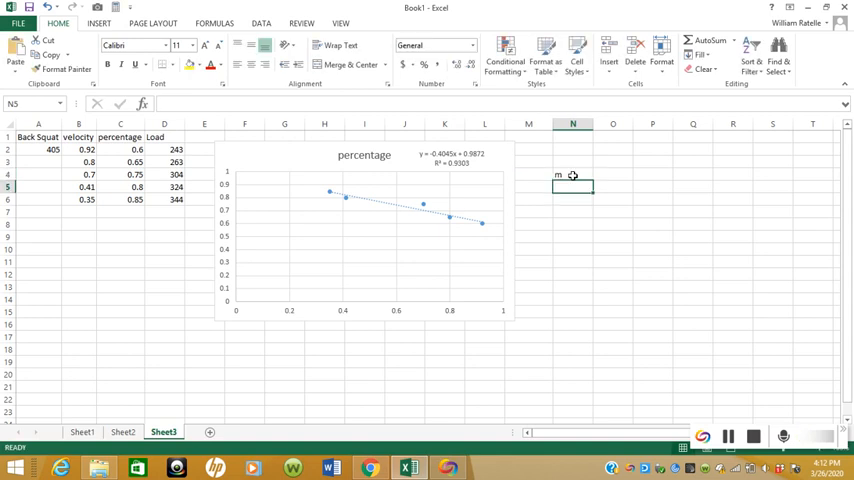
pyautogui.write('b')
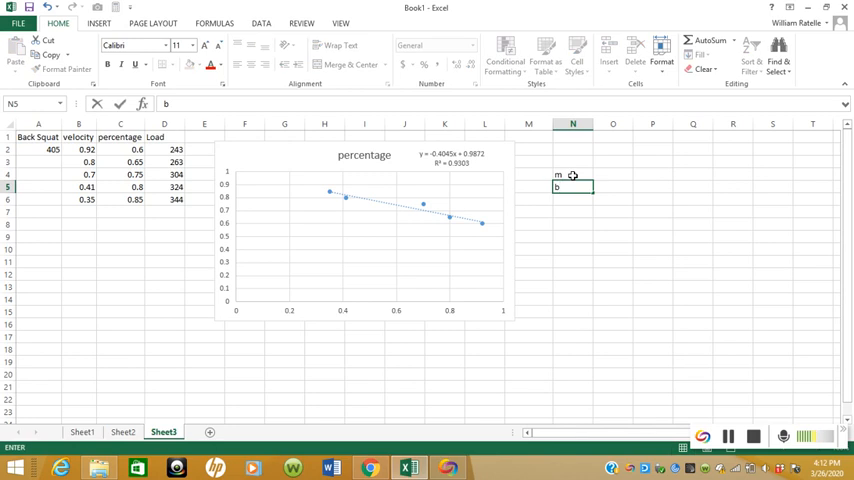
pyautogui.click(572, 174)
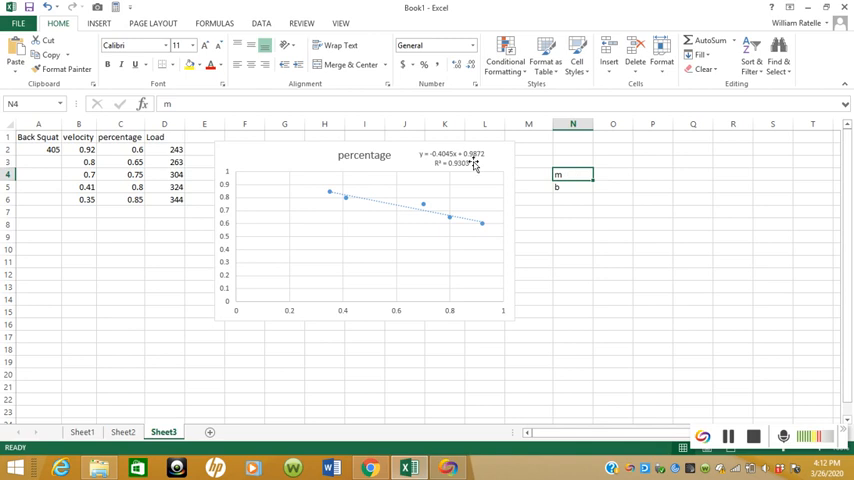
pyautogui.moveTo(436, 162)
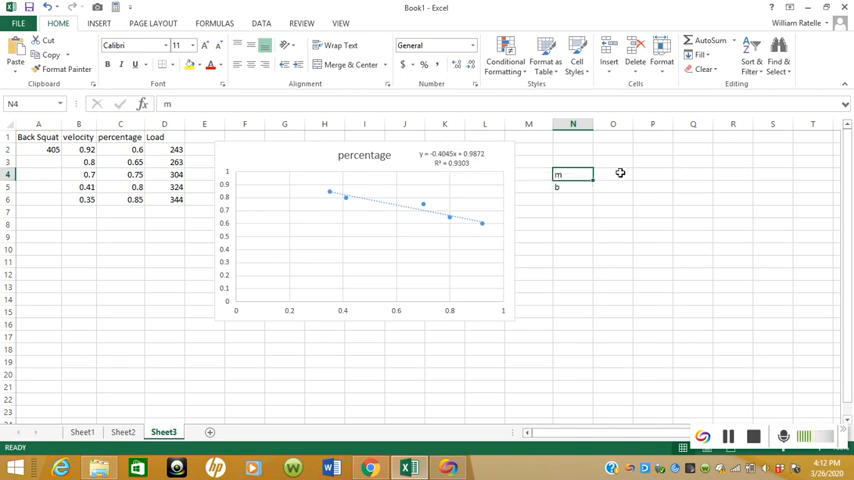
# - Enter the trendline slope -0.4045 beside the m label
pyautogui.click(612, 172)
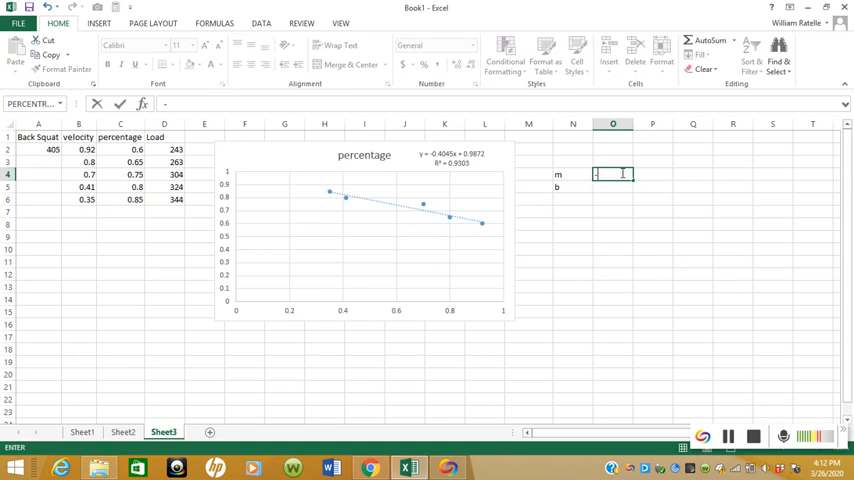
pyautogui.write('-0.')
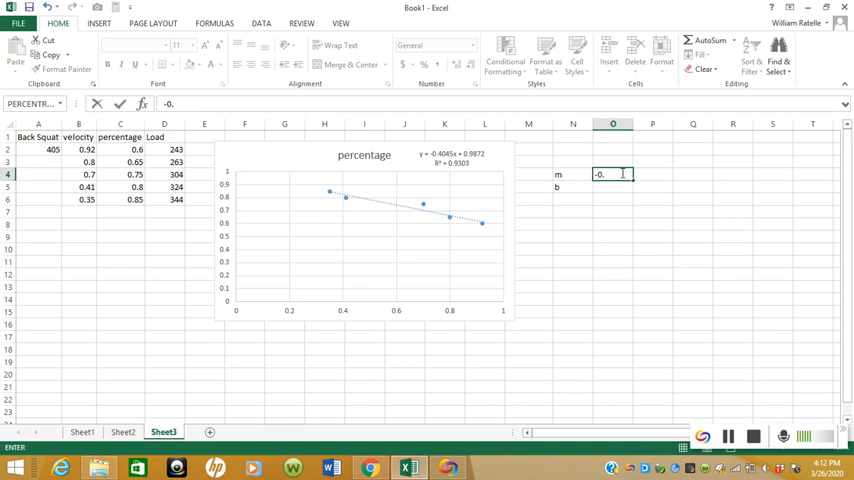
pyautogui.write('4045')
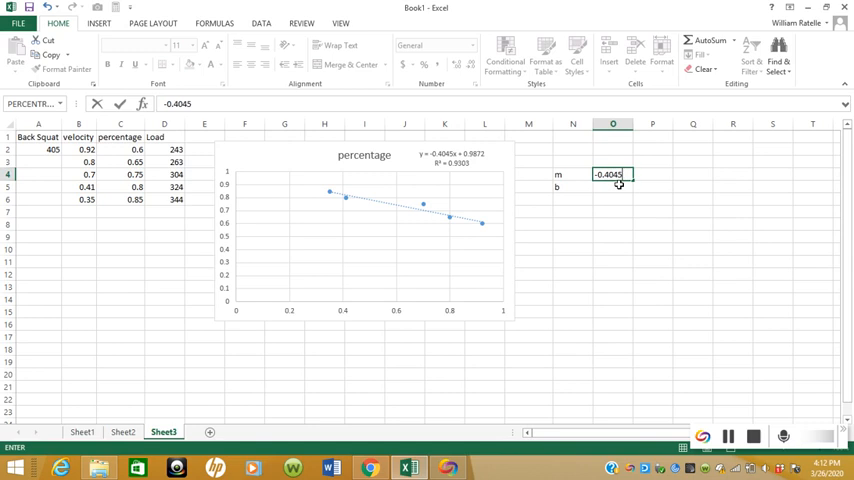
pyautogui.press('Return')
pyautogui.write('0.9872')
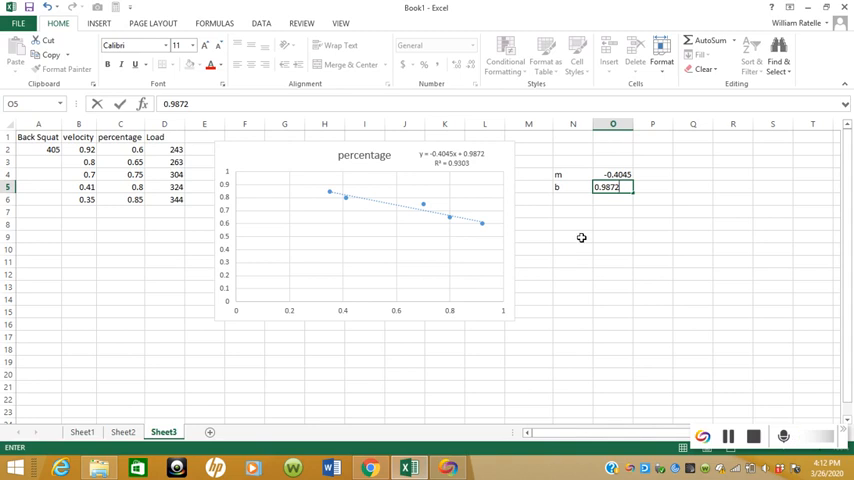
# - Add Percentage and Velocity headings below the m and b values
pyautogui.click(572, 224)
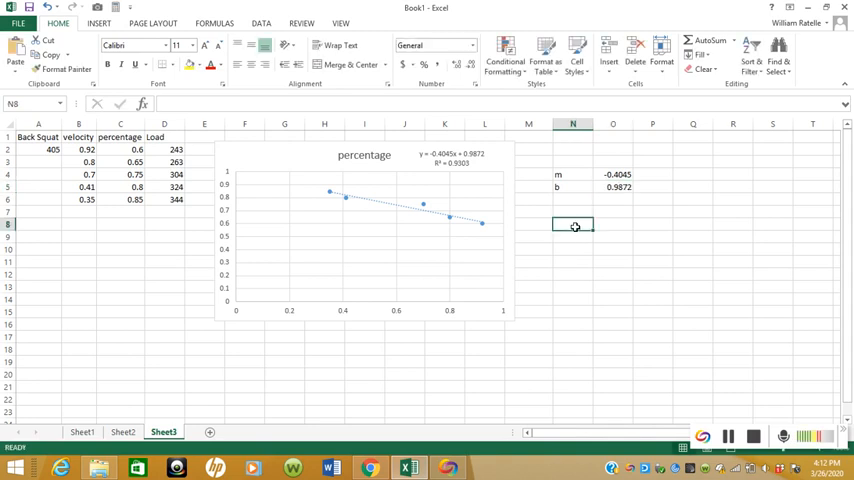
pyautogui.write('Lo')
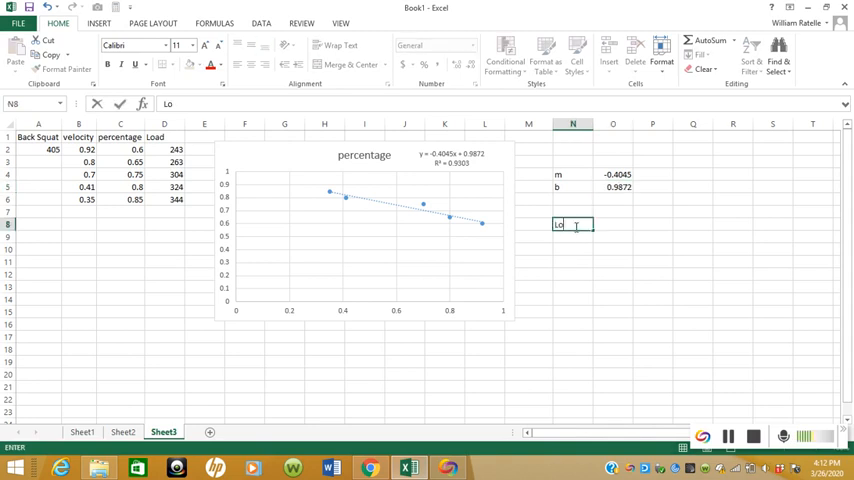
pyautogui.write('a')
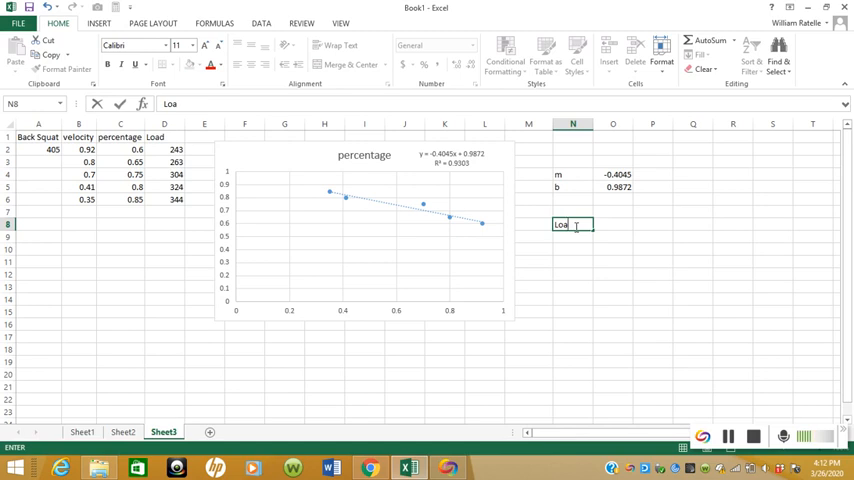
pyautogui.write('Perentage')
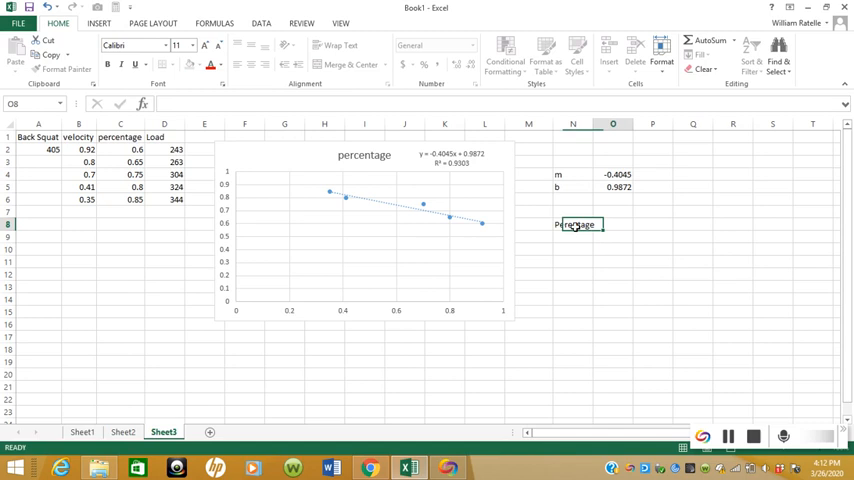
pyautogui.write('Velocity')
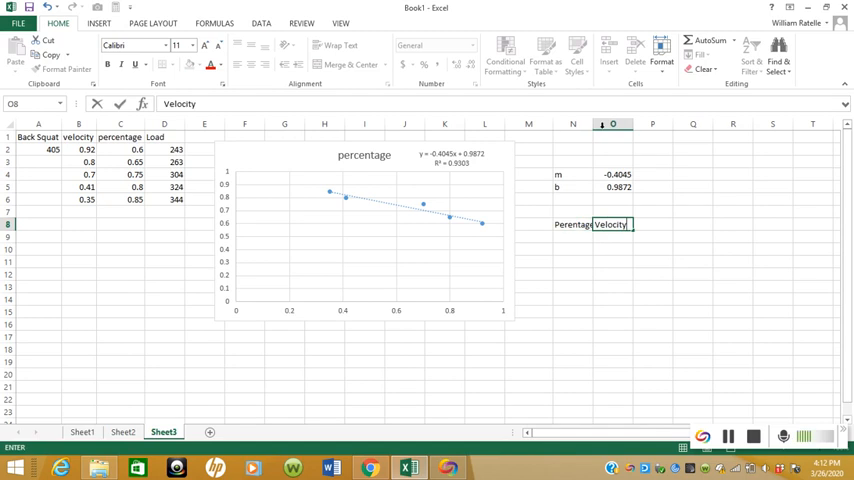
pyautogui.moveTo(582, 204)
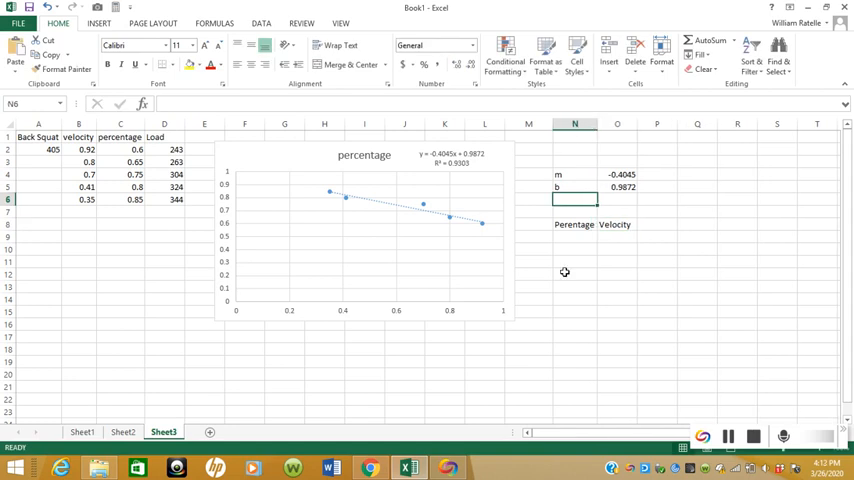
# - List the target velocities 0.3 through 0.6 under the Velocity heading
pyautogui.click(616, 234)
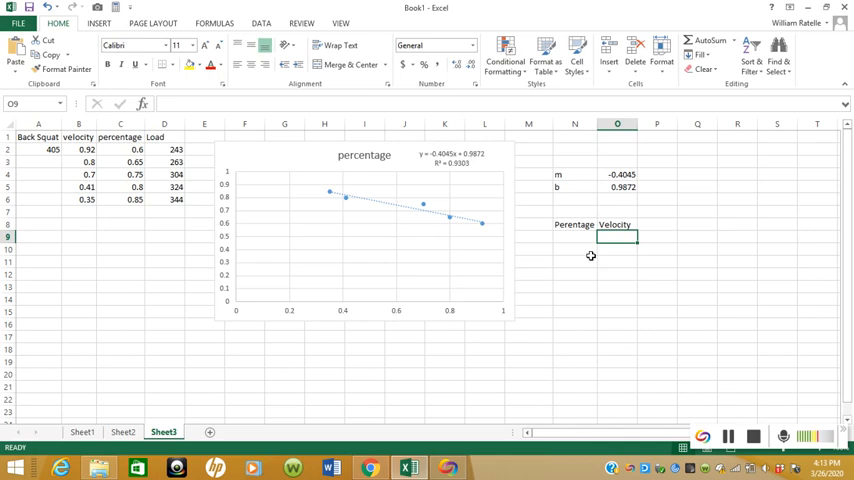
pyautogui.write('0.3')
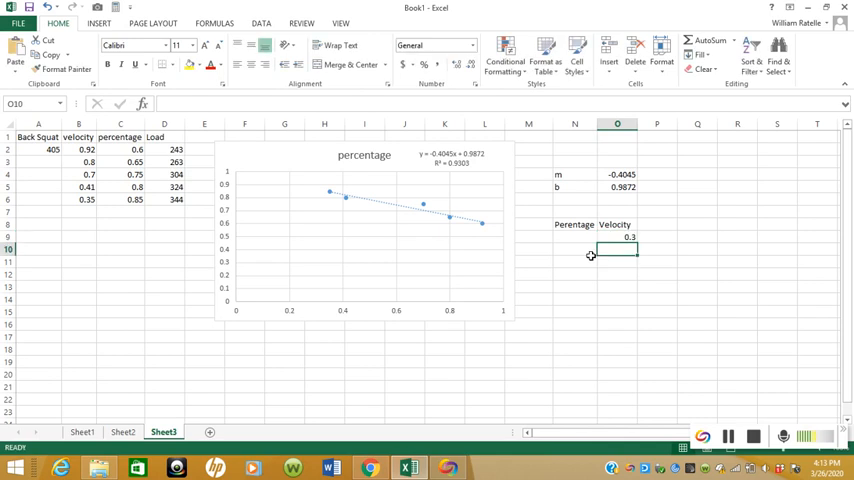
pyautogui.press('Return')
pyautogui.write('0.4')
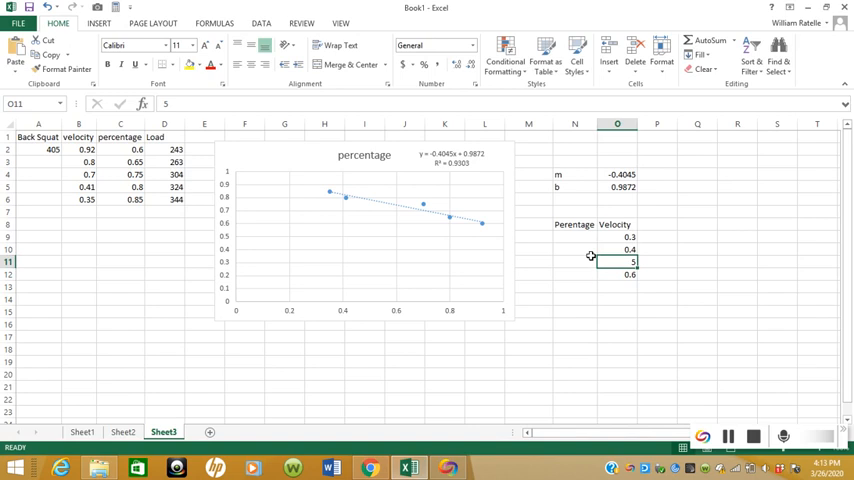
pyautogui.write('0.5')
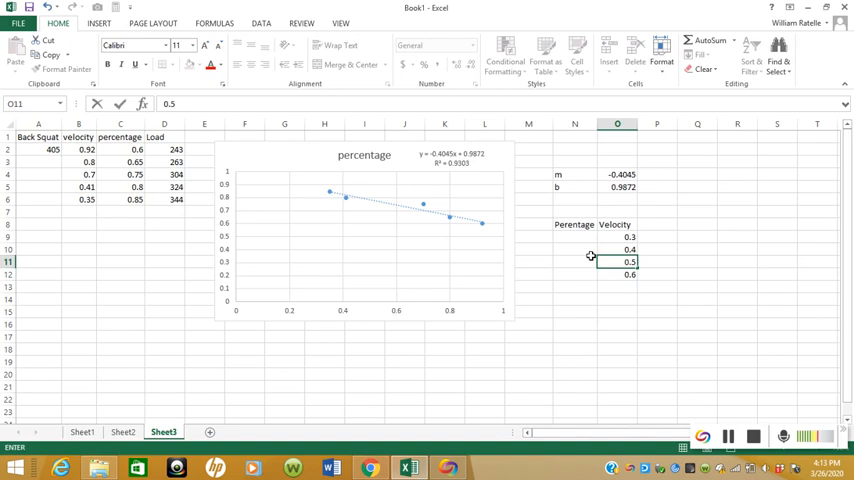
pyautogui.click(574, 224)
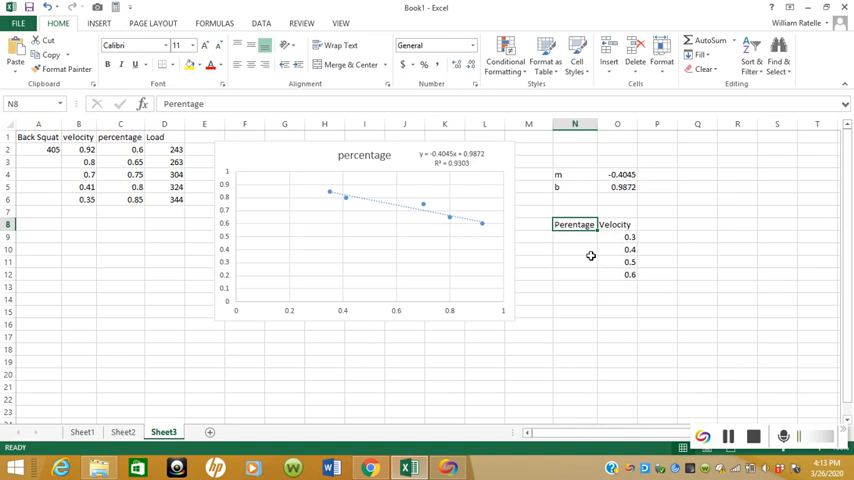
# - Compute the first predicted percentage as m times the 0.3 velocity plus b
pyautogui.click(574, 236)
pyautogui.write('=')
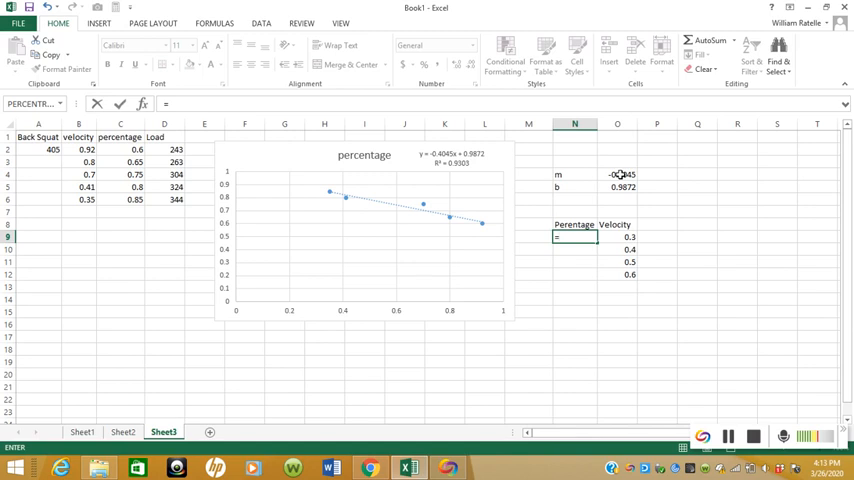
pyautogui.click(616, 174)
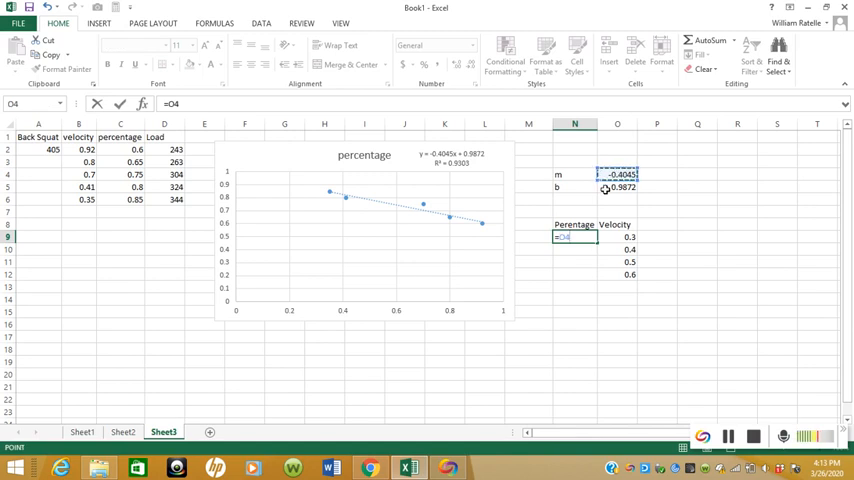
pyautogui.write('*')
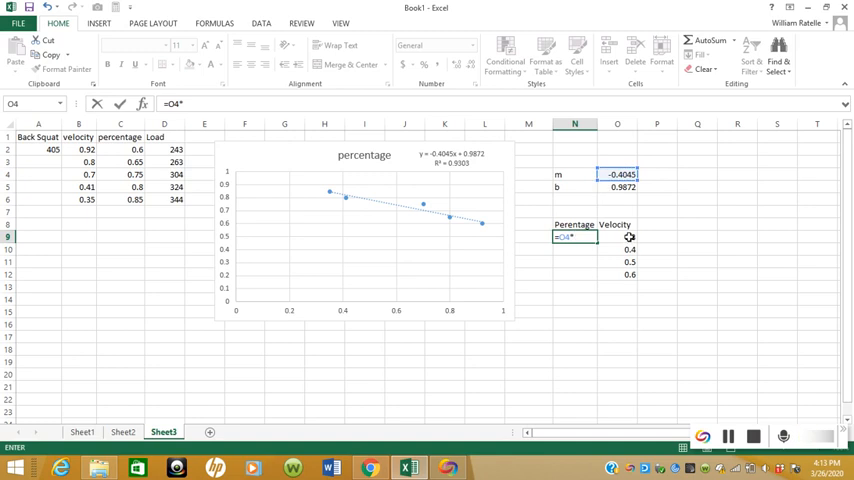
pyautogui.click(616, 236)
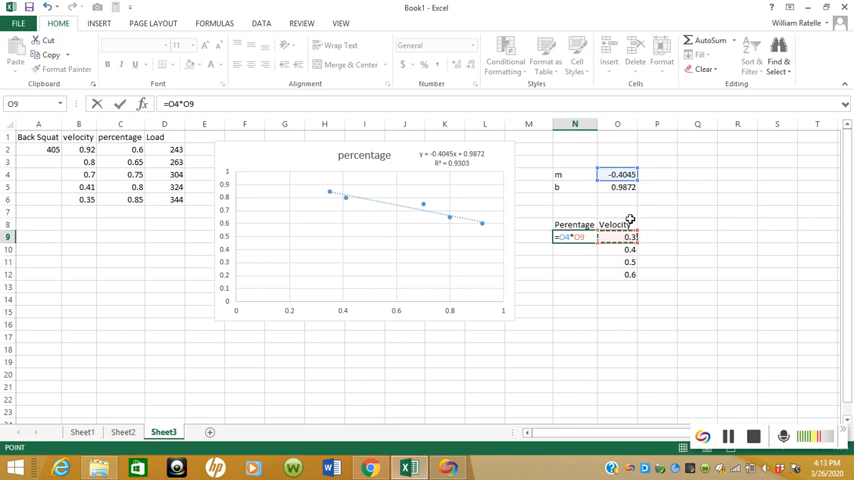
pyautogui.moveTo(622, 188)
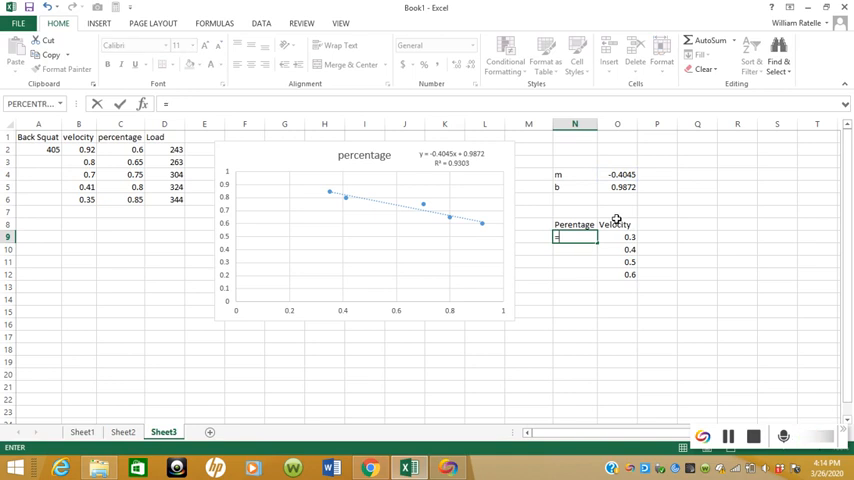
pyautogui.click(616, 174)
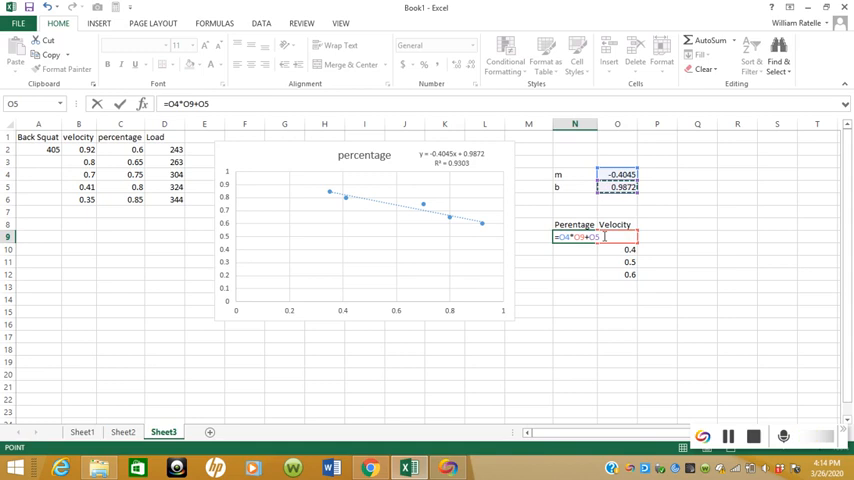
pyautogui.press('Return')
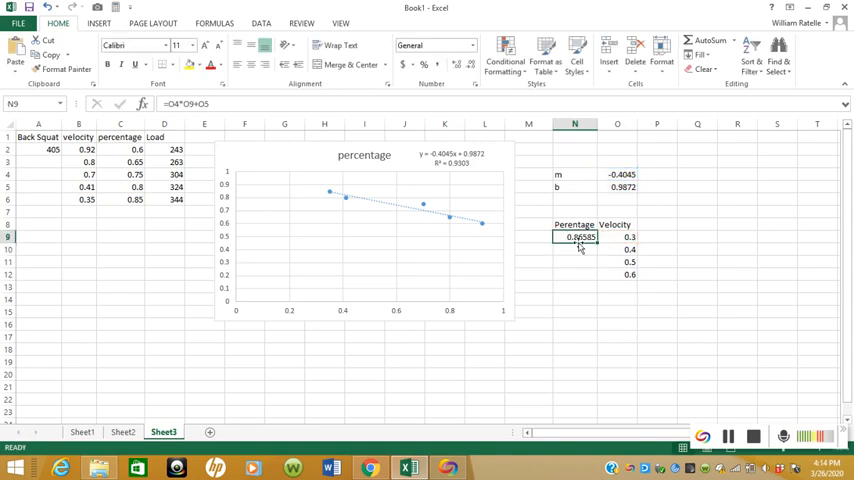
pyautogui.moveTo(588, 256)
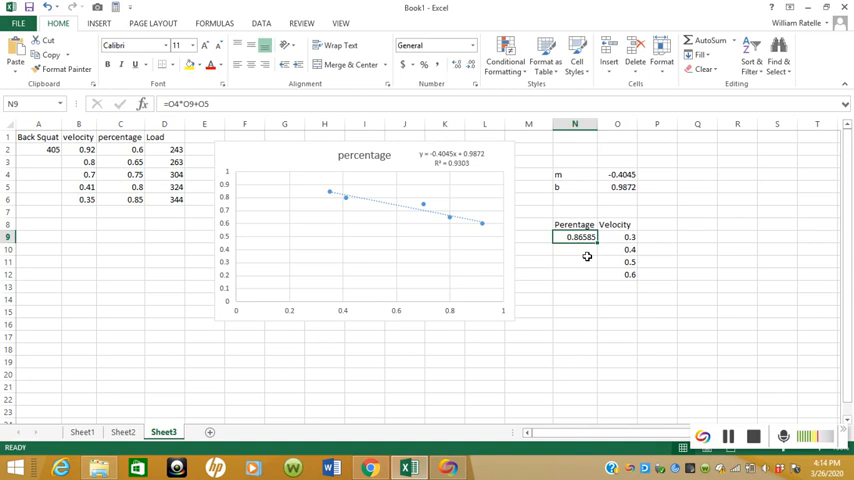
pyautogui.moveTo(628, 240)
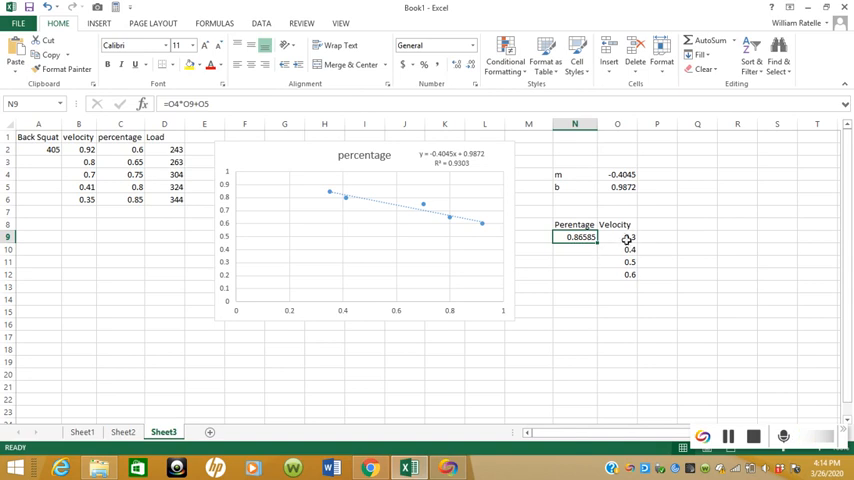
pyautogui.moveTo(532, 112)
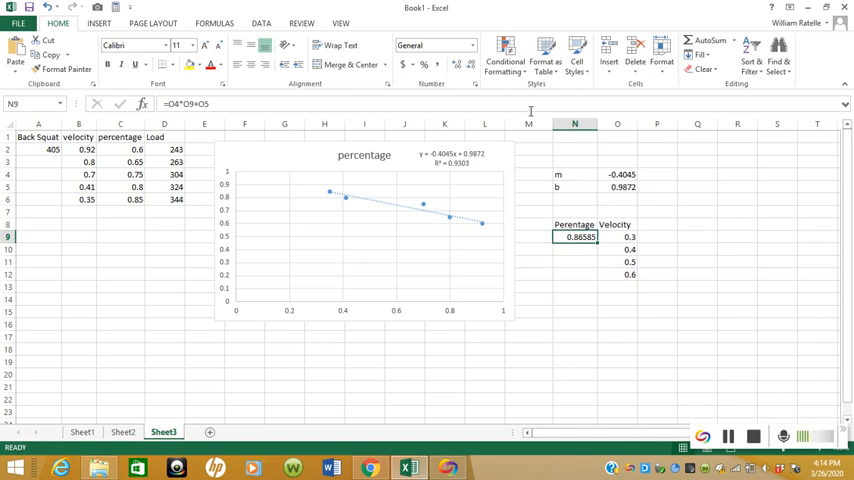
pyautogui.moveTo(244, 124)
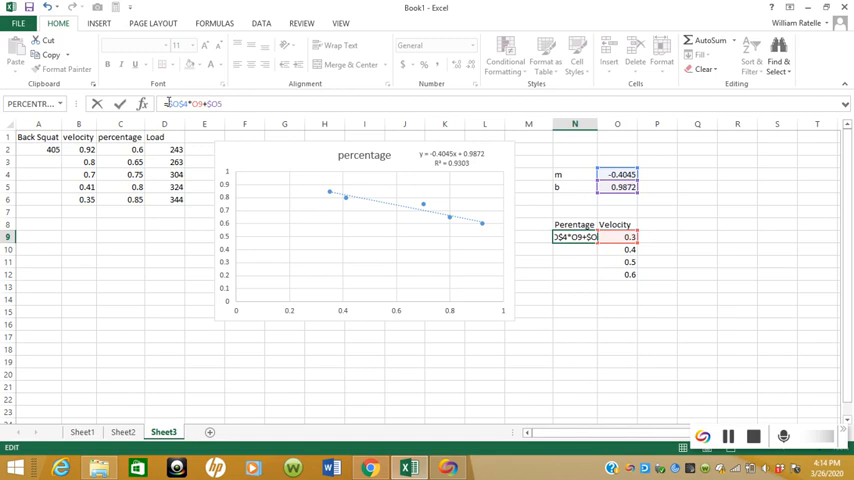
# - Fill the locked prediction formula down for all four velocities and format them as 87%, 83%, 78%, 74%
pyautogui.press('Return')
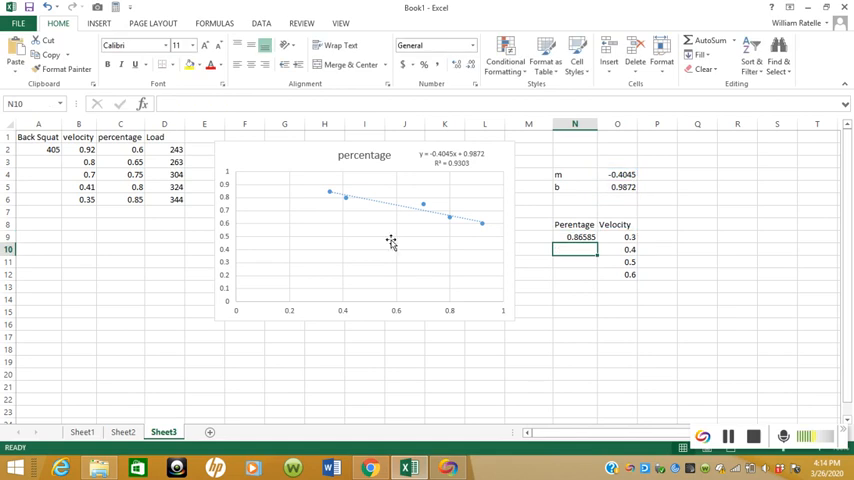
pyautogui.click(580, 236)
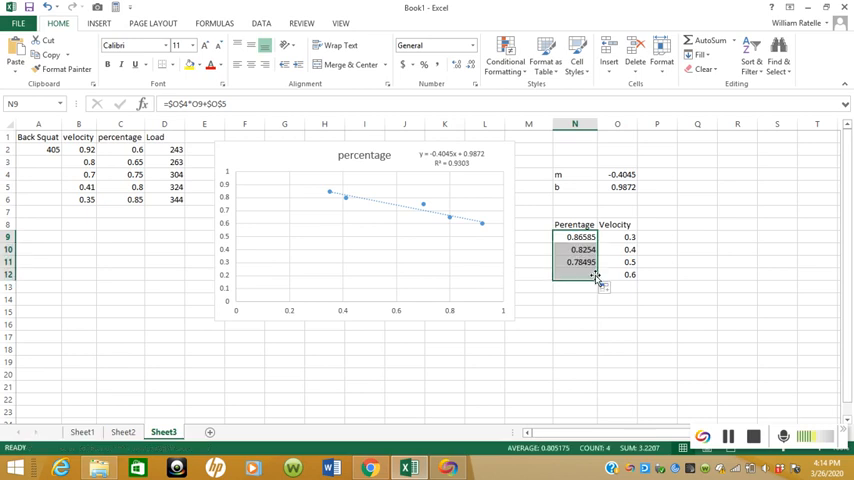
pyautogui.click(616, 250)
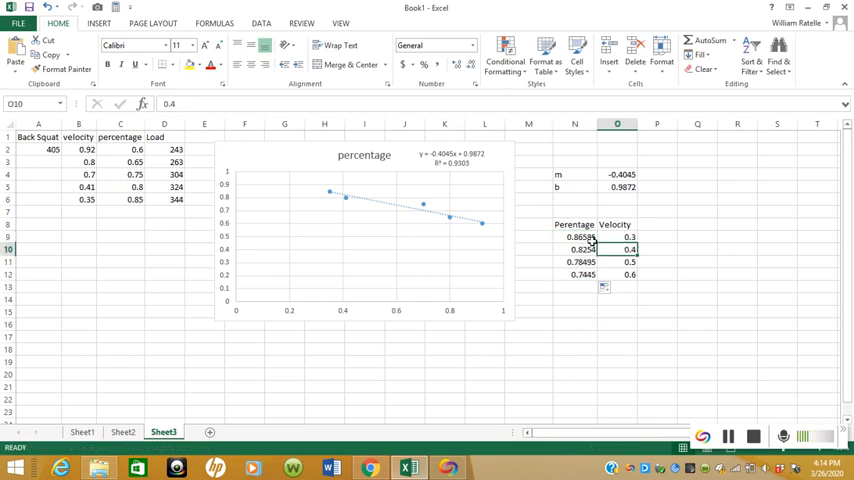
pyautogui.moveTo(574, 236); pyautogui.dragTo(574, 274)
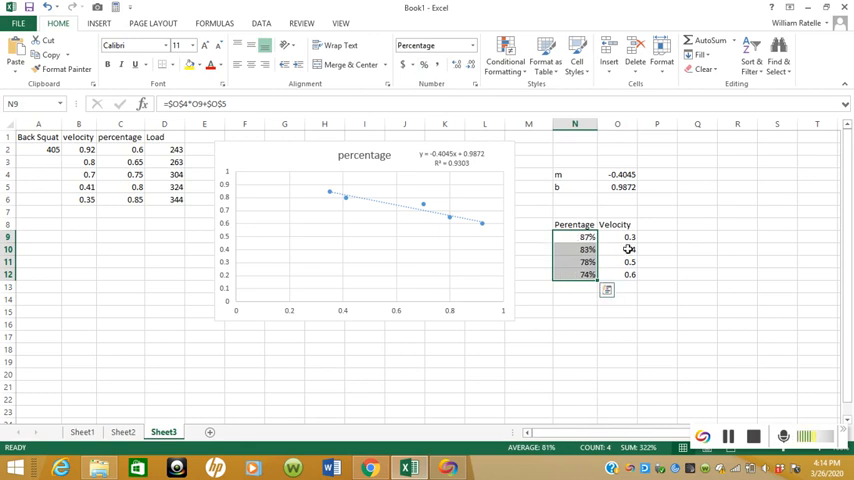
pyautogui.click(616, 250)
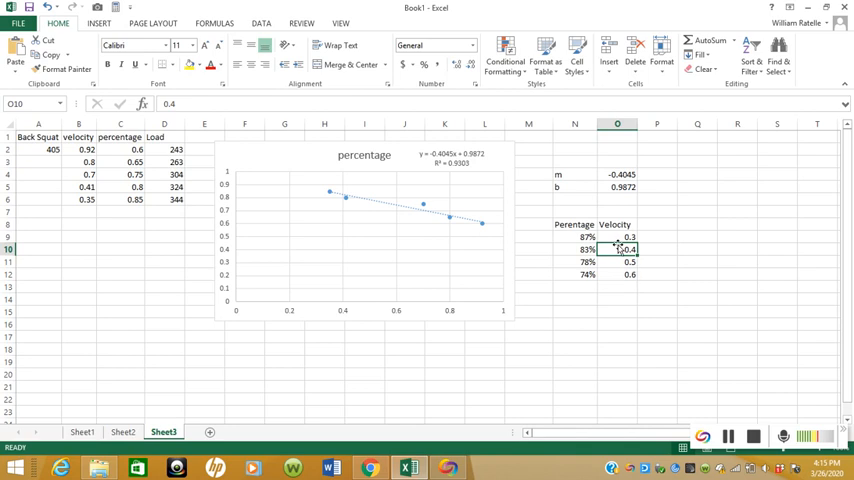
pyautogui.moveTo(612, 298)
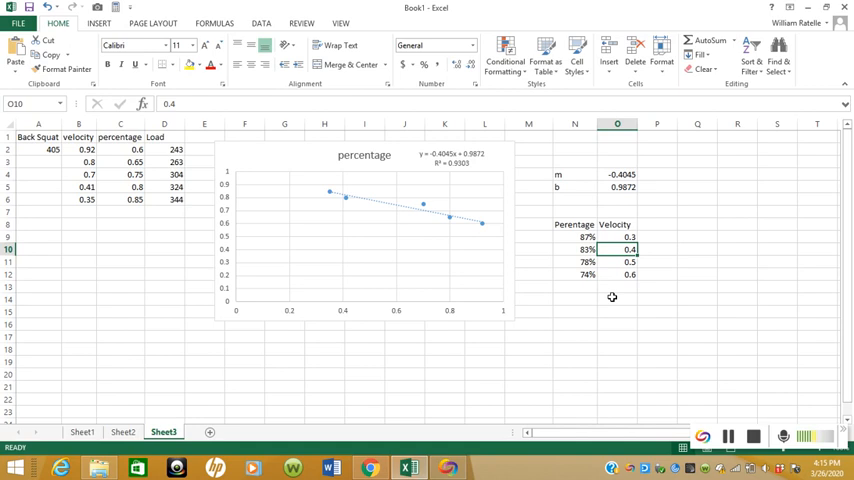
pyautogui.moveTo(604, 278)
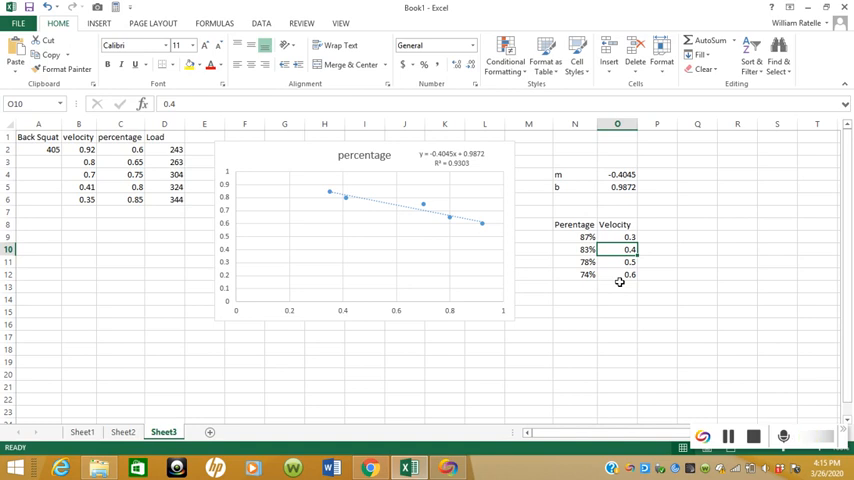
pyautogui.click(616, 260)
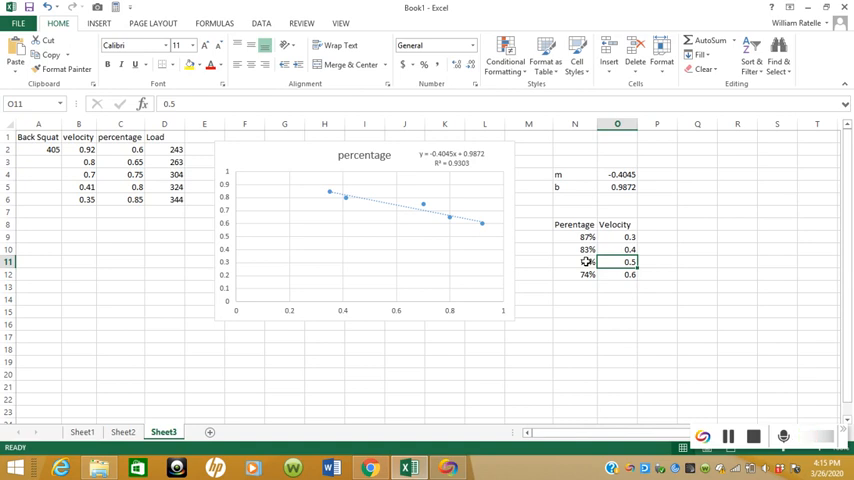
pyautogui.click(576, 274)
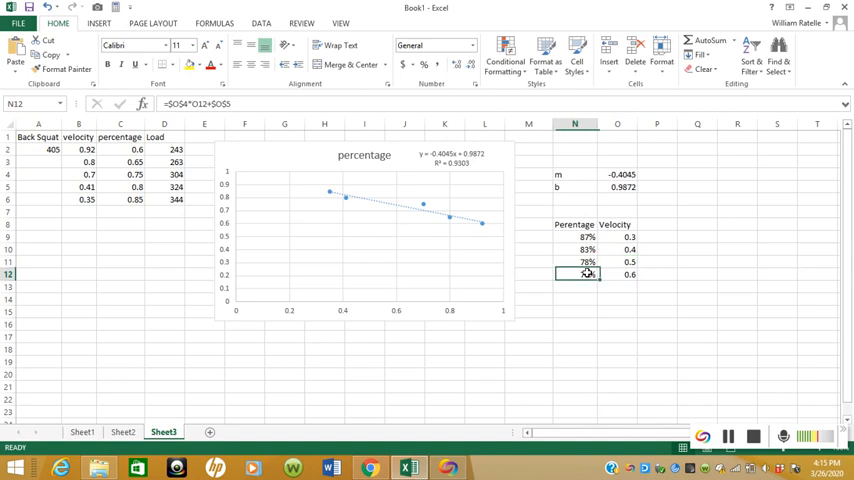
pyautogui.click(618, 274)
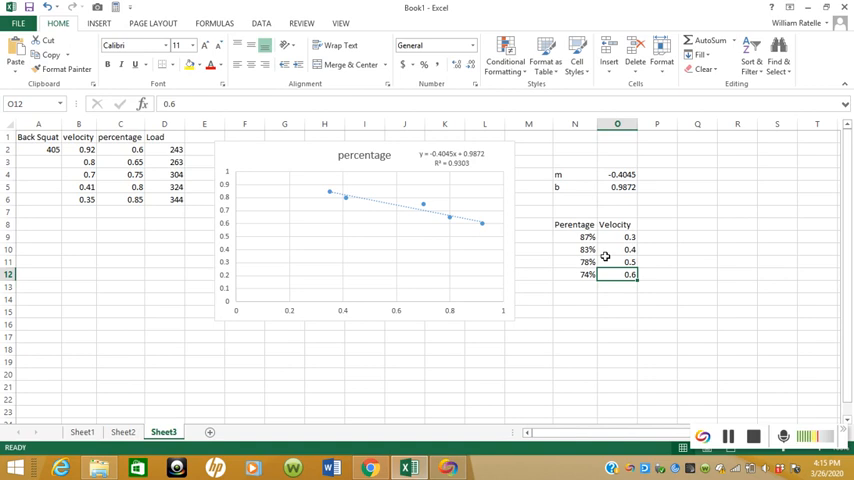
pyautogui.moveTo(580, 236)
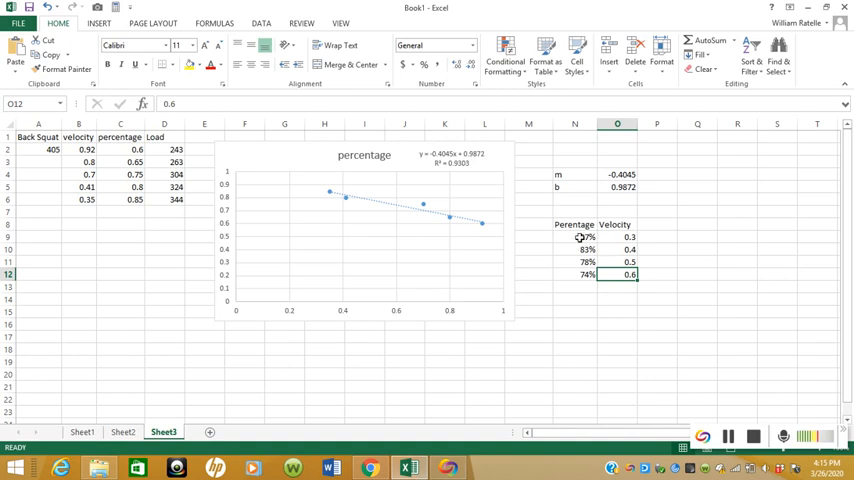